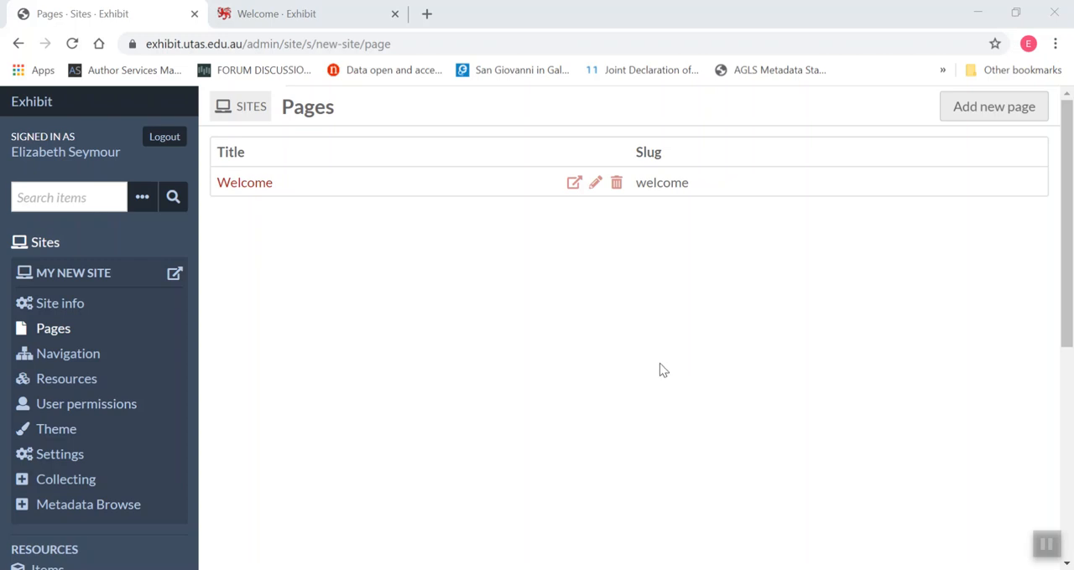
mouse_move(644, 370)
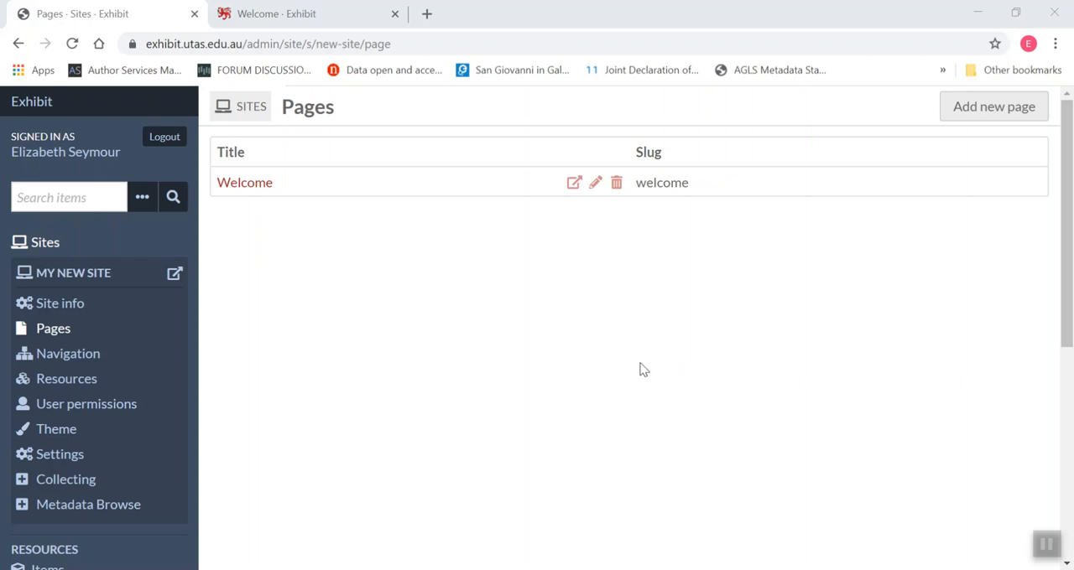
mouse_move(615, 332)
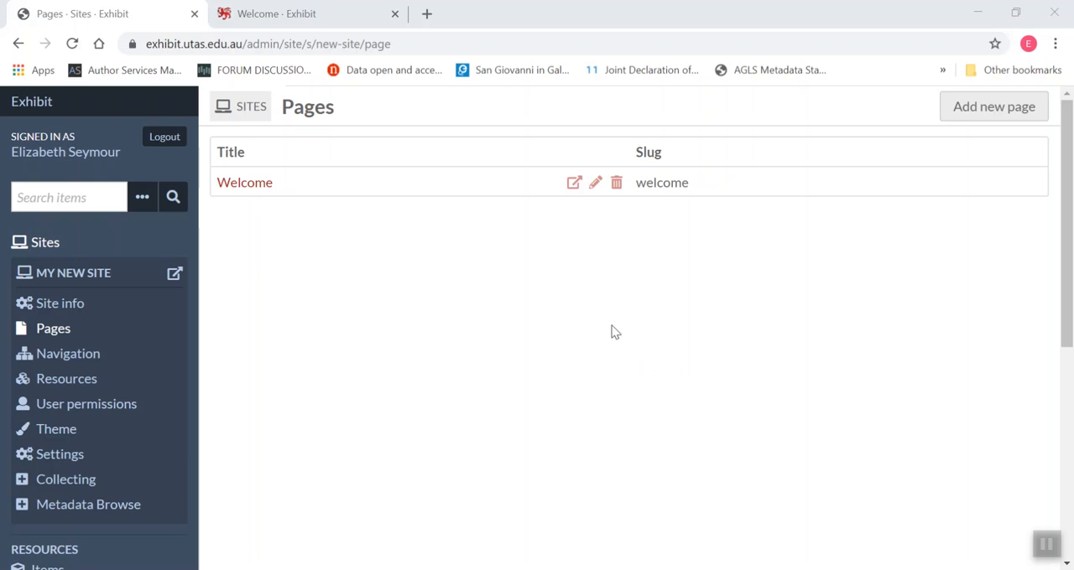
mouse_move(400, 279)
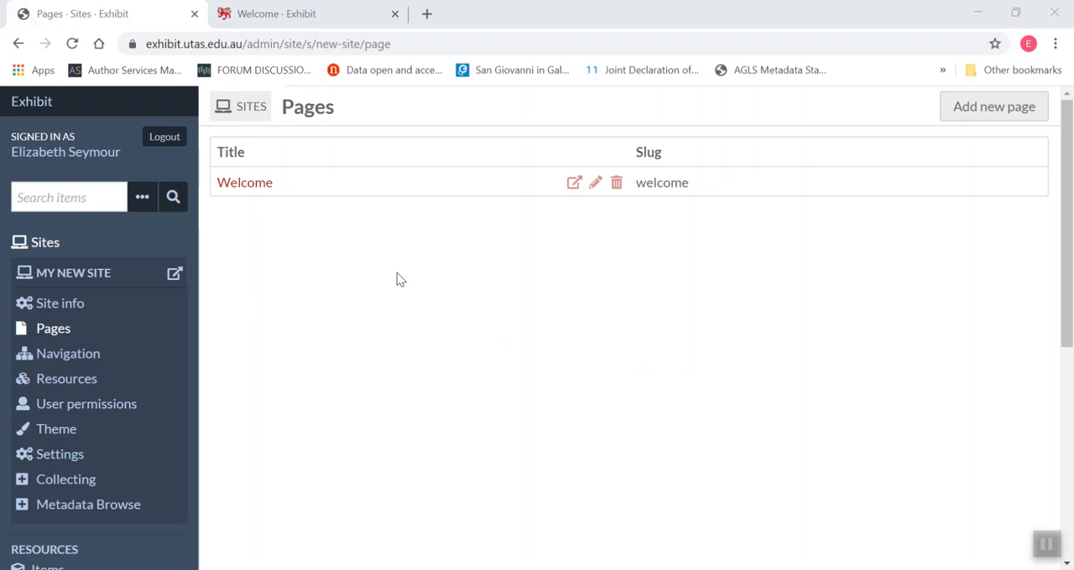
mouse_move(595, 183)
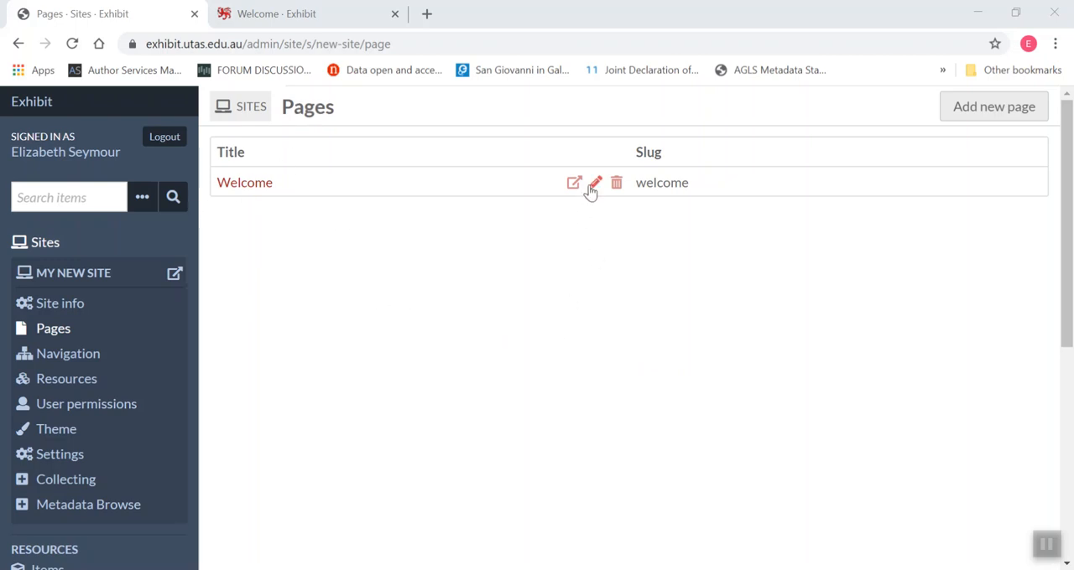
mouse_move(594, 183)
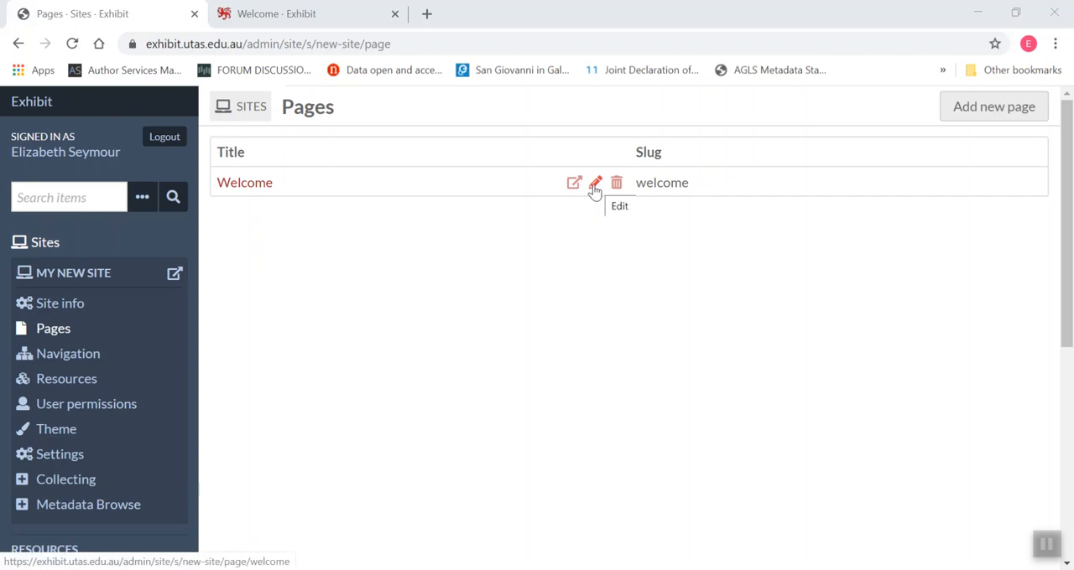
Step: Open the Welcome page editor and scroll through its two HTML blocks
click(596, 183)
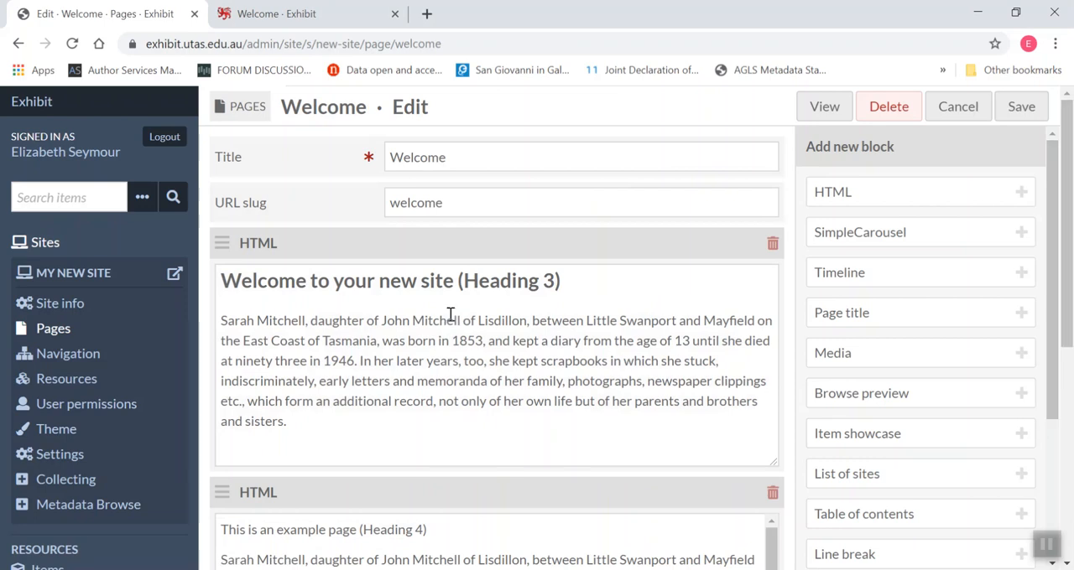
mouse_move(278, 308)
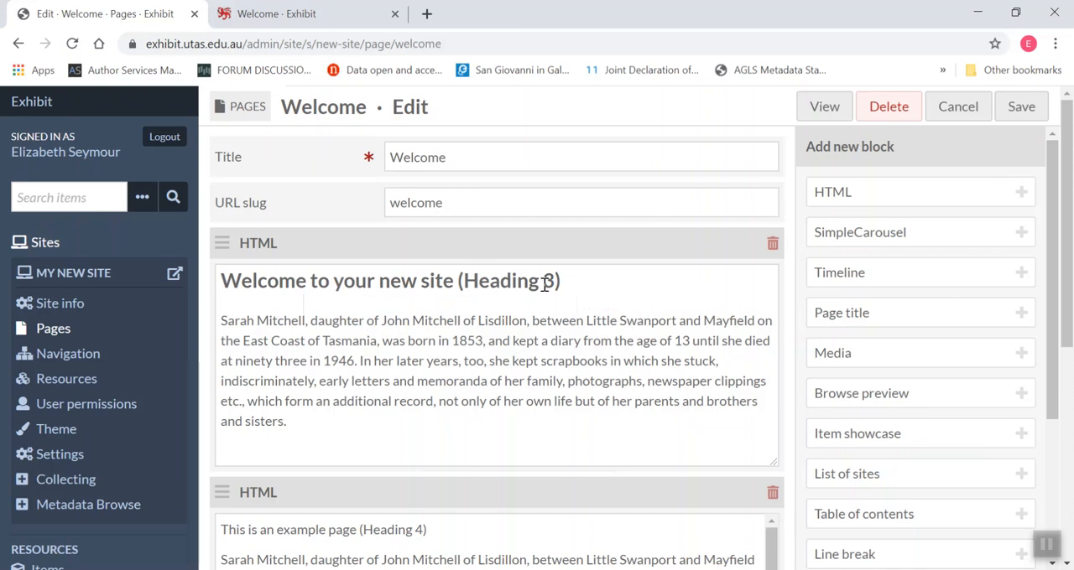
mouse_move(433, 529)
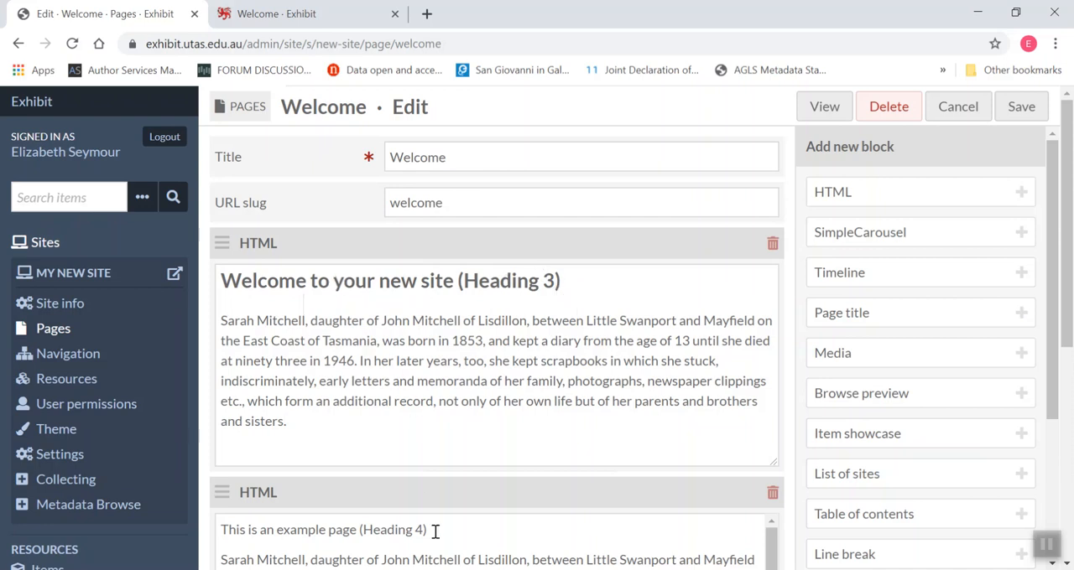
scroll(down, 3)
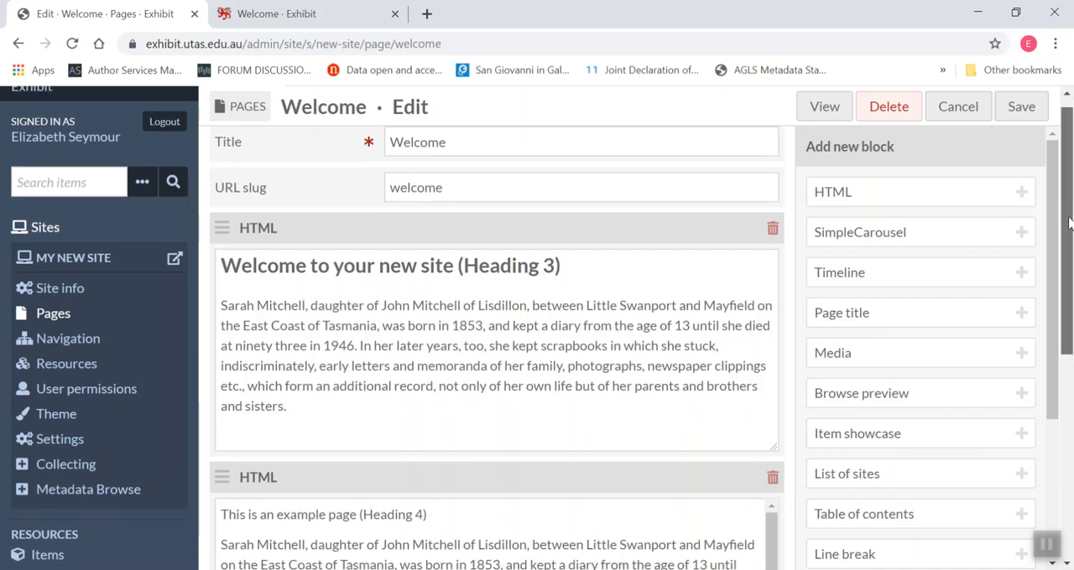
scroll(down, 3)
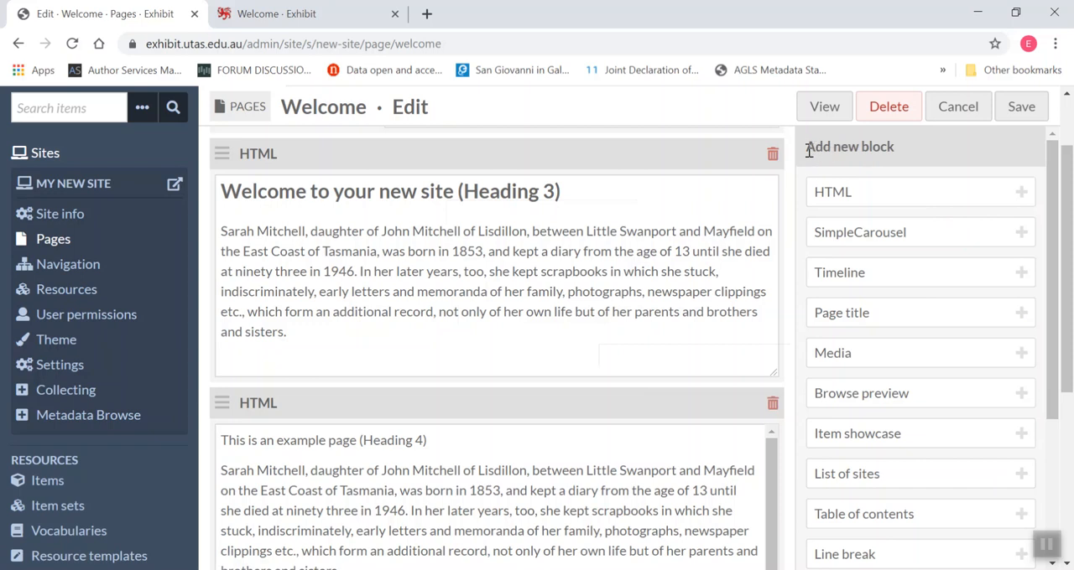
mouse_move(869, 372)
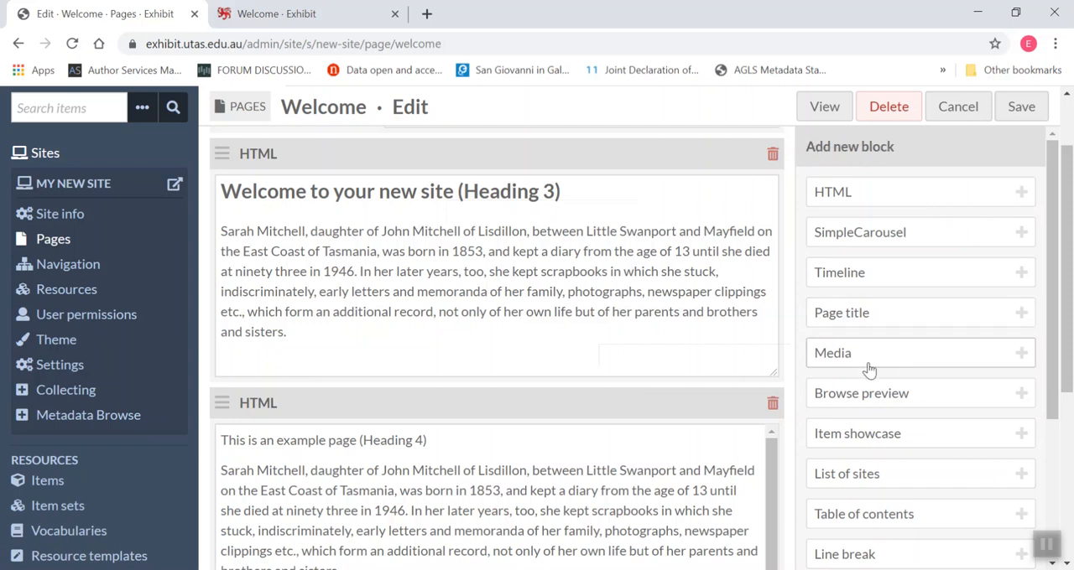
Step: Scroll to the Add new block panel and append a Media block
scroll(down, 3)
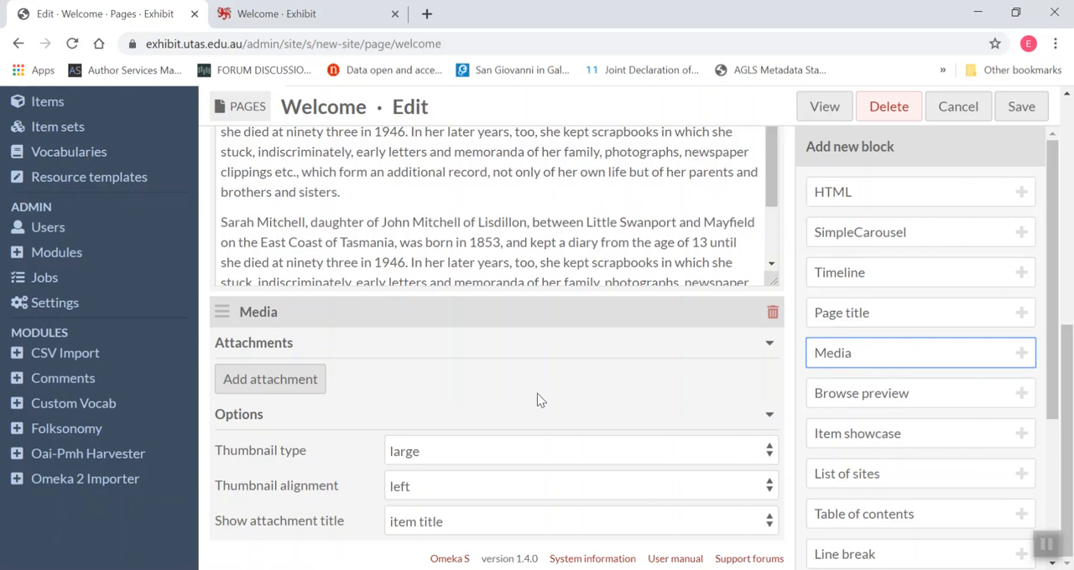
mouse_move(365, 384)
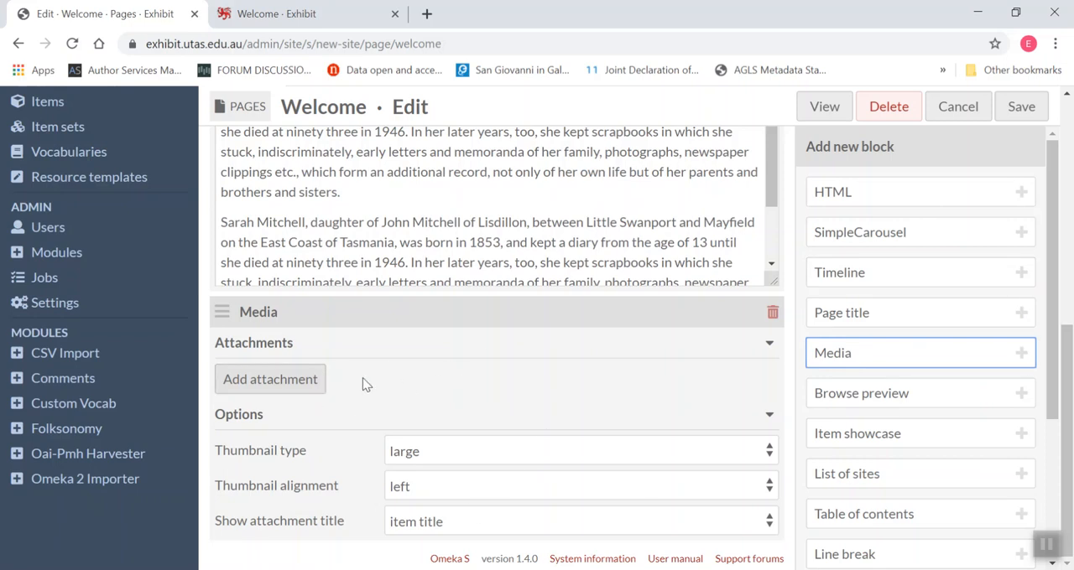
mouse_move(317, 432)
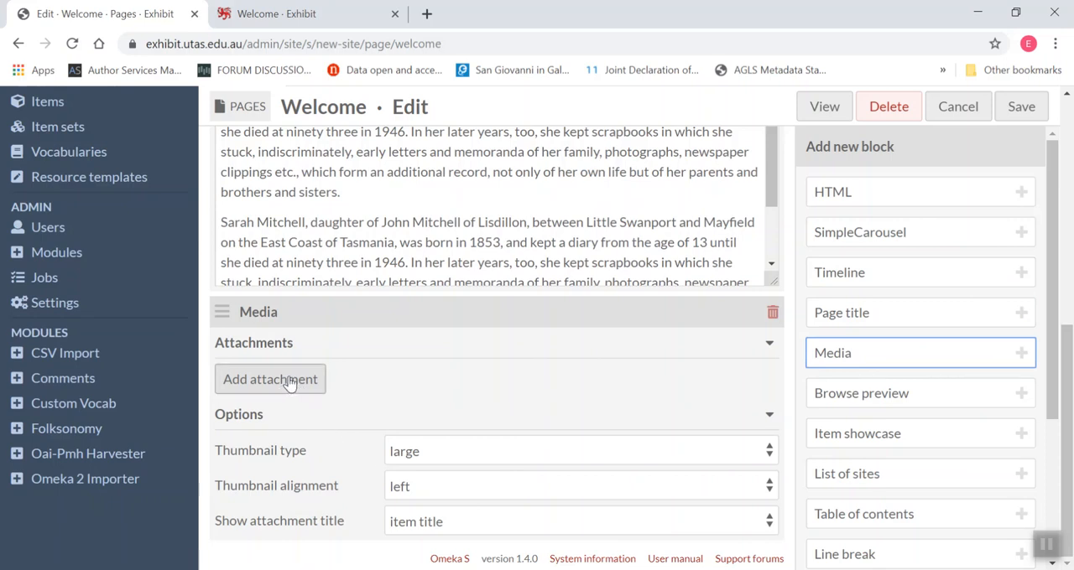
Step: Start a Media block attachment and search items for 'verd'
click(269, 379)
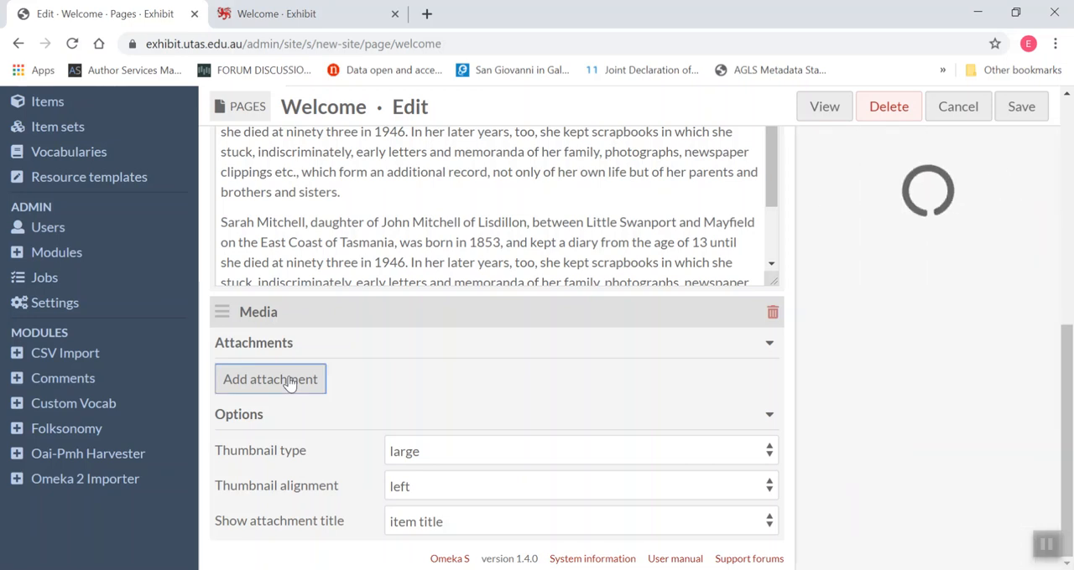
click(270, 379)
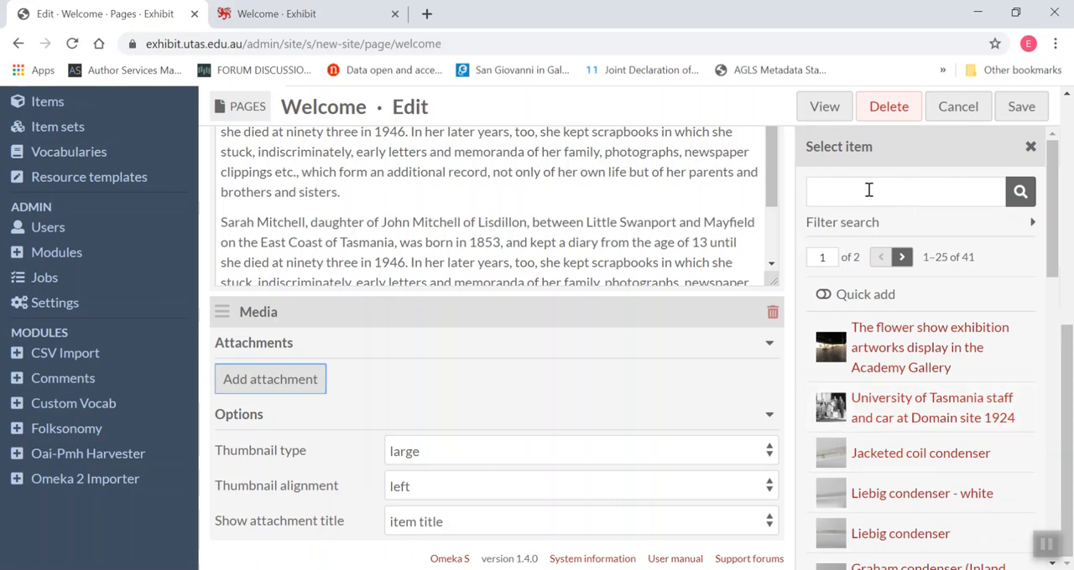
click(905, 191)
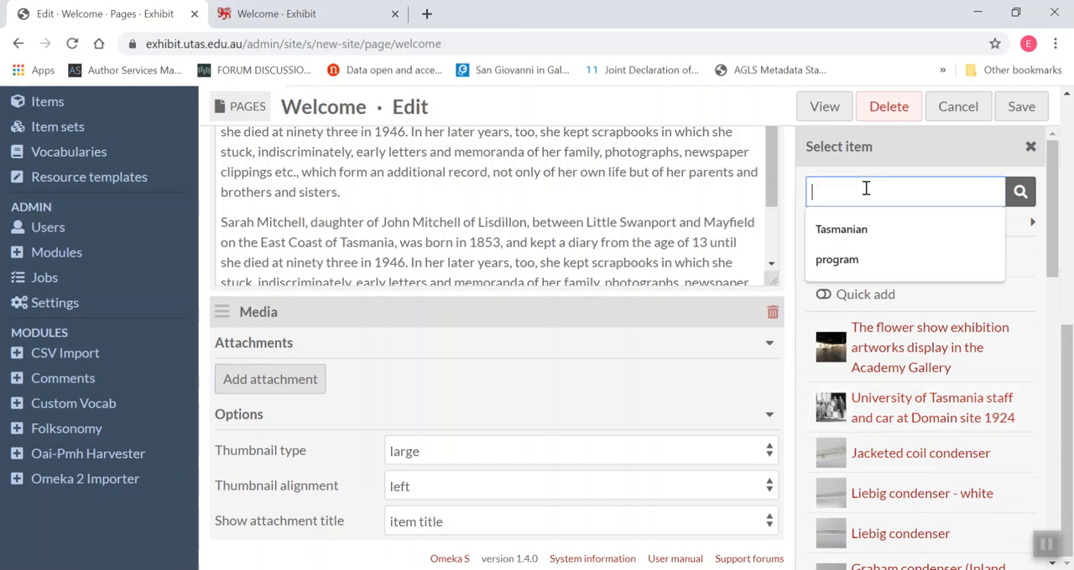
text(verdure)
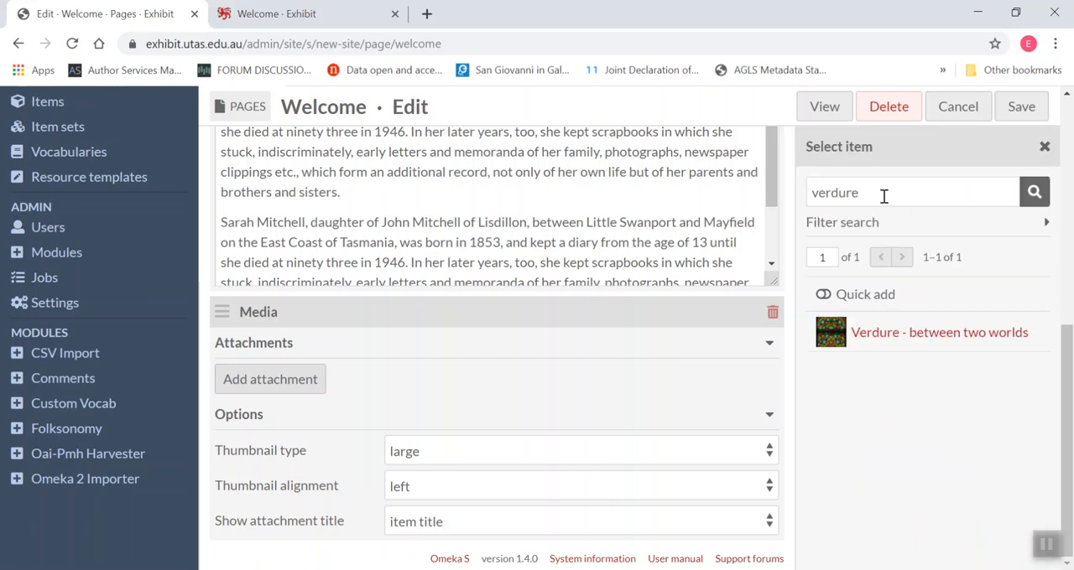
mouse_move(939, 332)
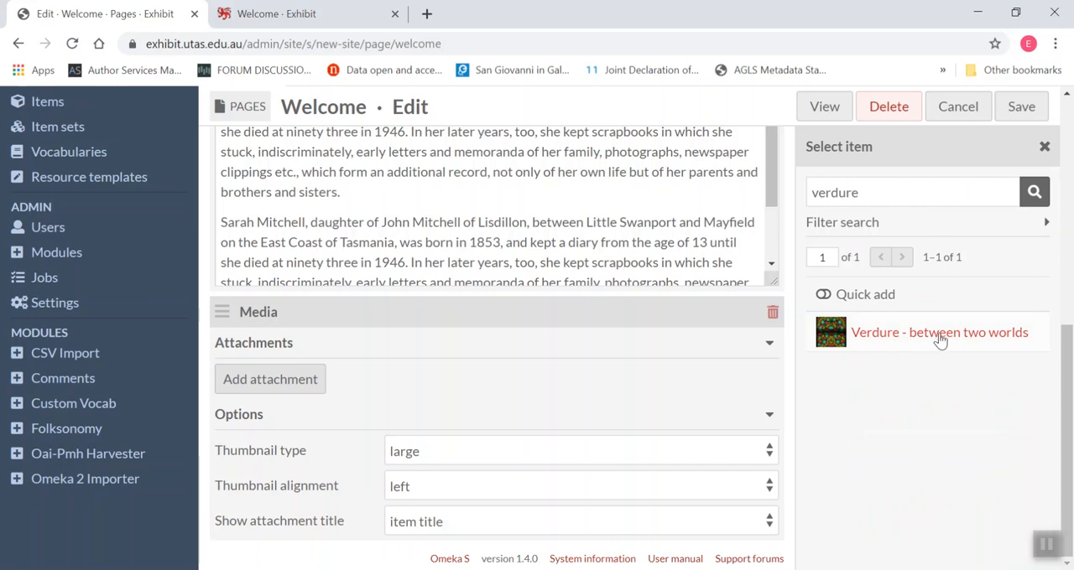
mouse_move(889, 334)
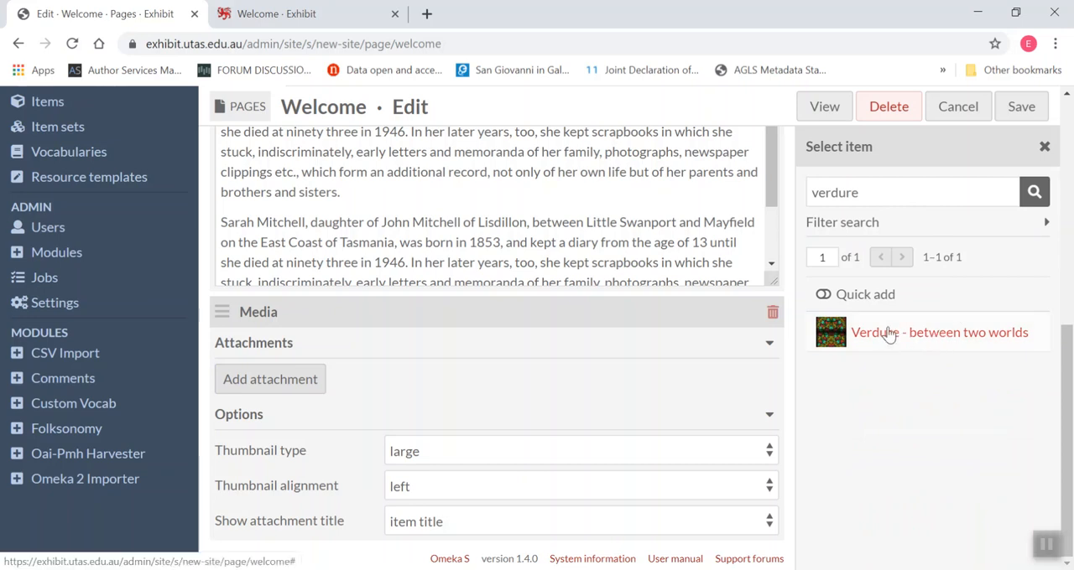
Step: Select the 'Verdure - between two worlds' item as the attachment
click(940, 332)
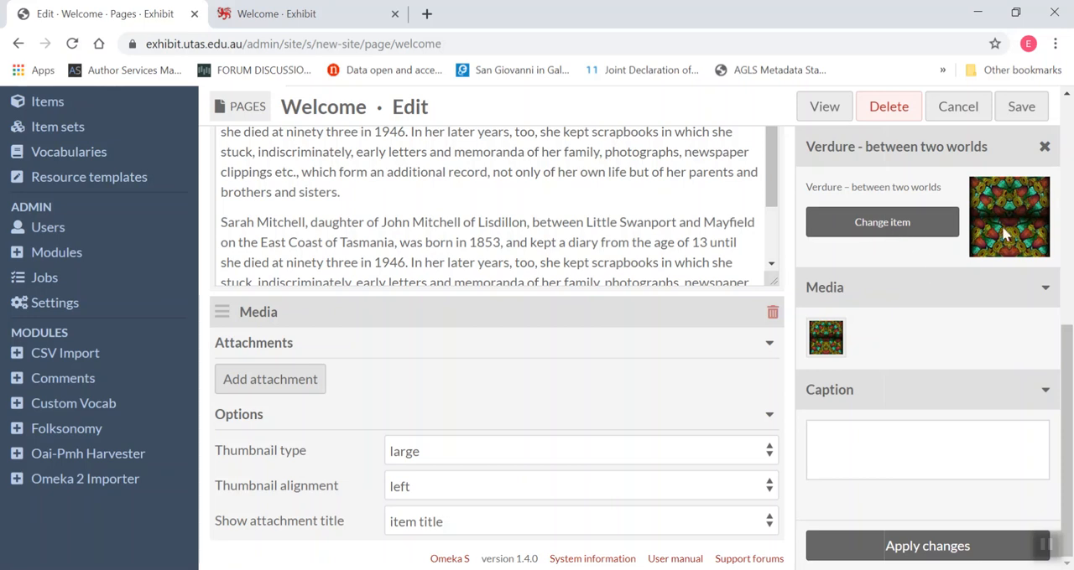
mouse_move(918, 277)
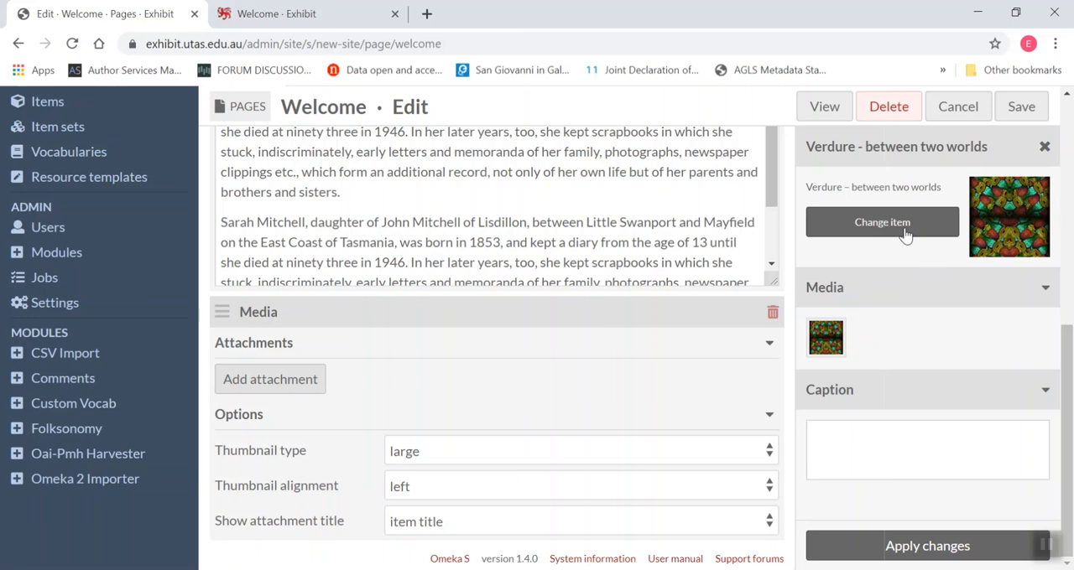
mouse_move(980, 336)
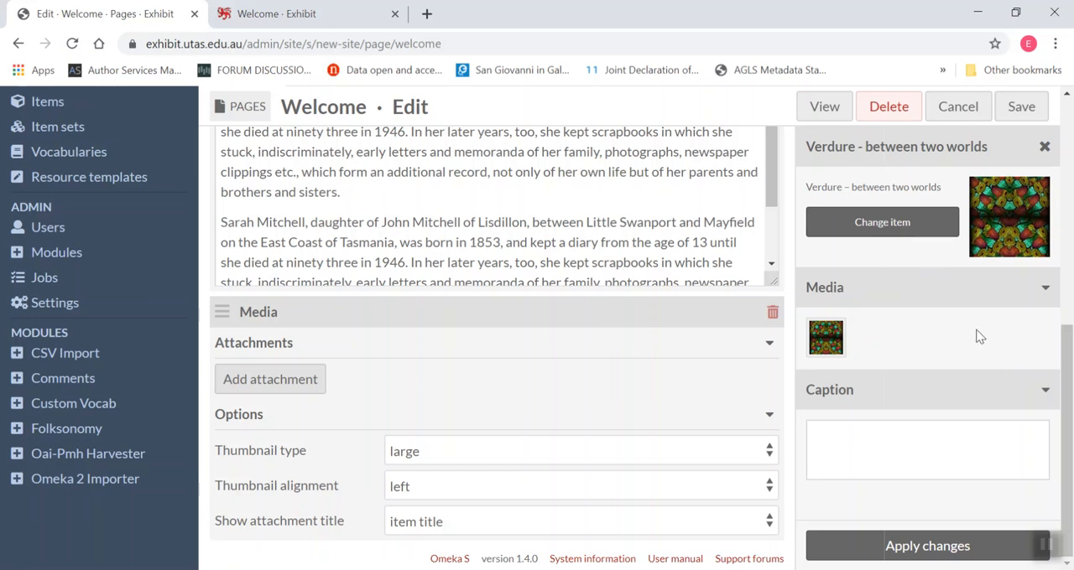
mouse_move(899, 362)
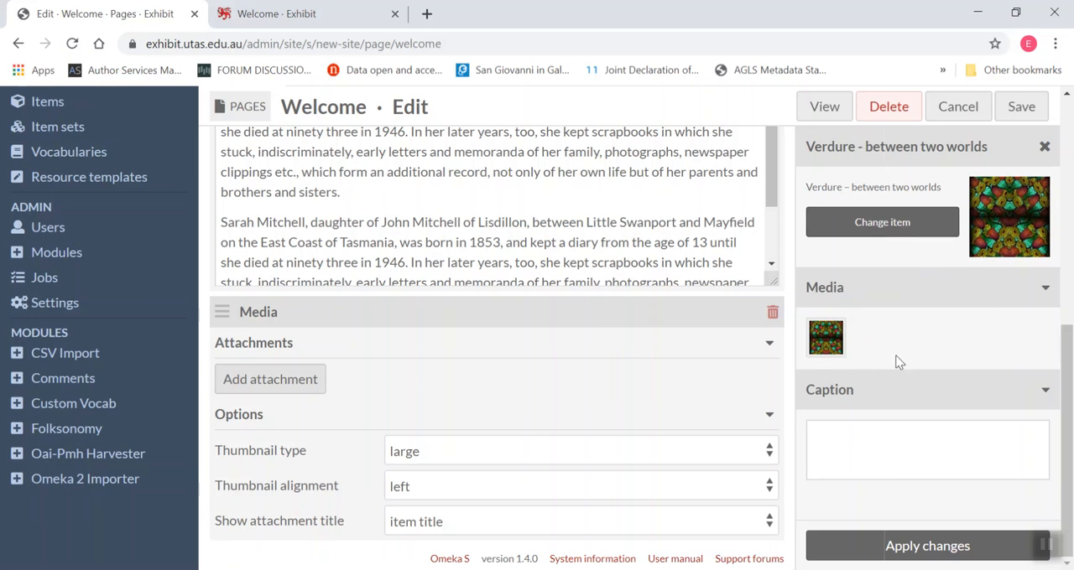
mouse_move(912, 334)
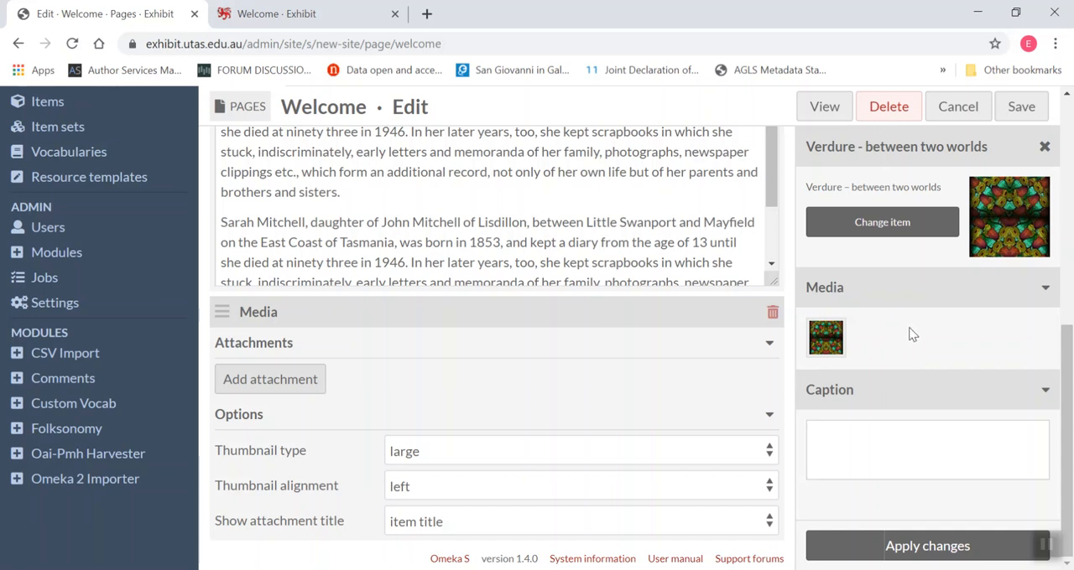
mouse_move(902, 343)
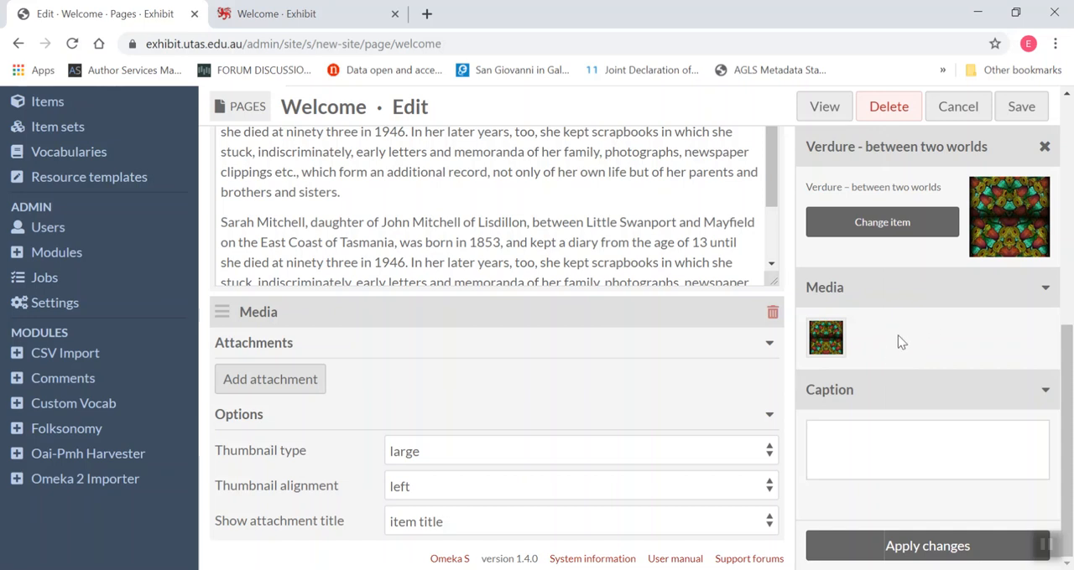
mouse_move(855, 297)
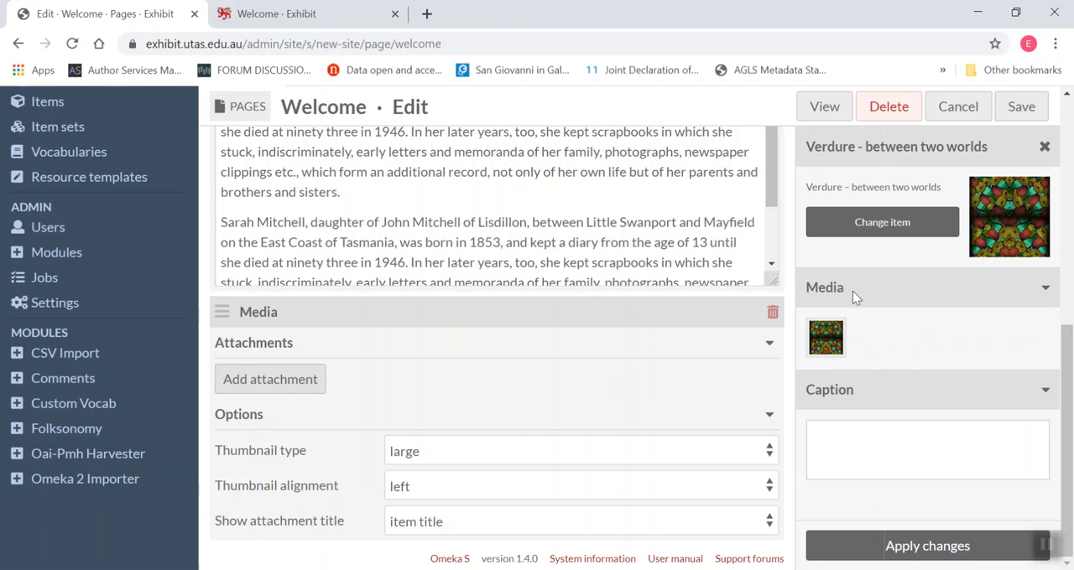
mouse_move(888, 345)
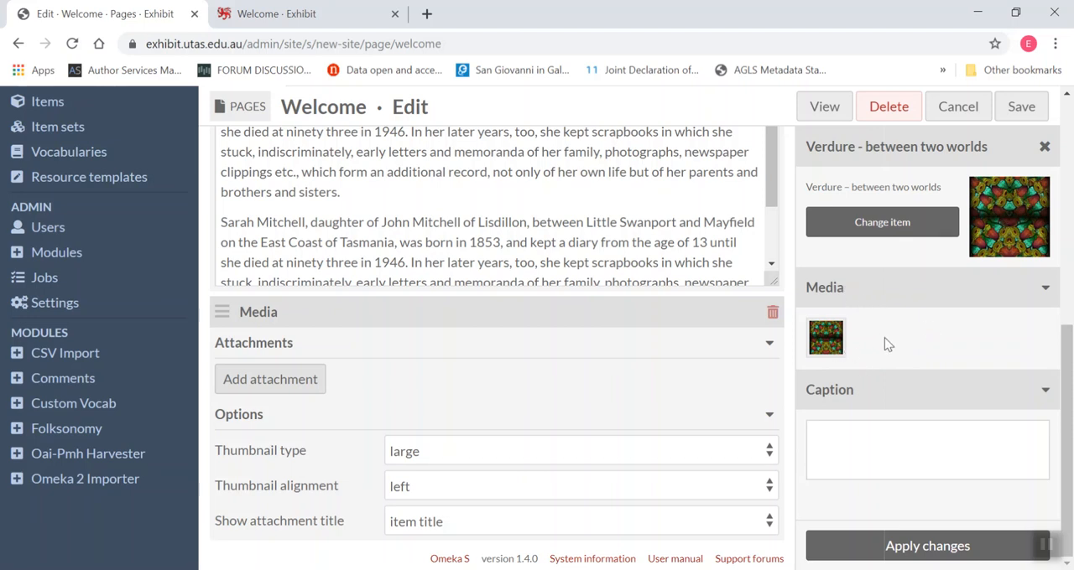
mouse_move(861, 430)
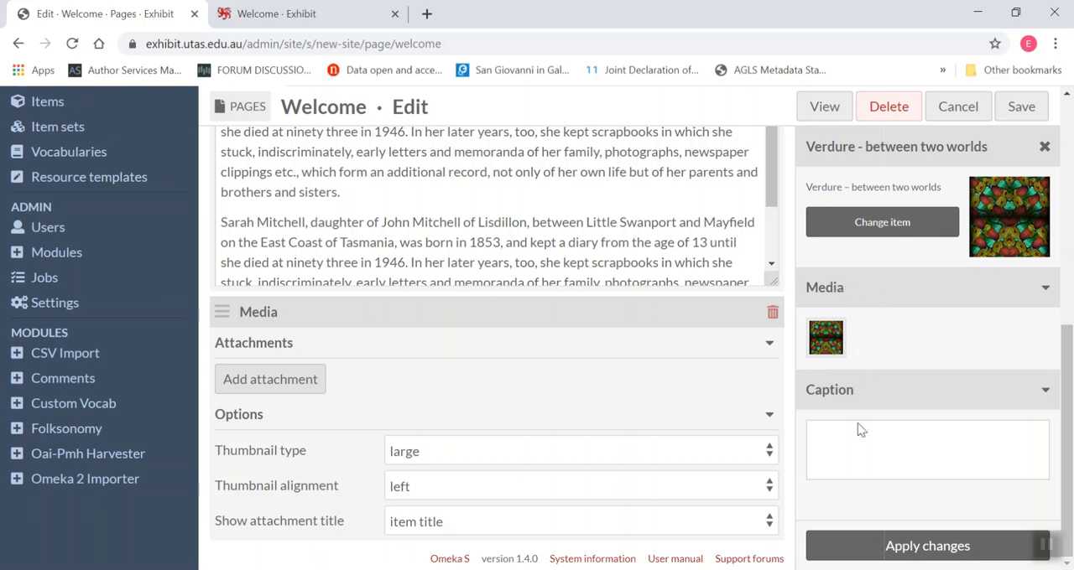
mouse_move(825, 338)
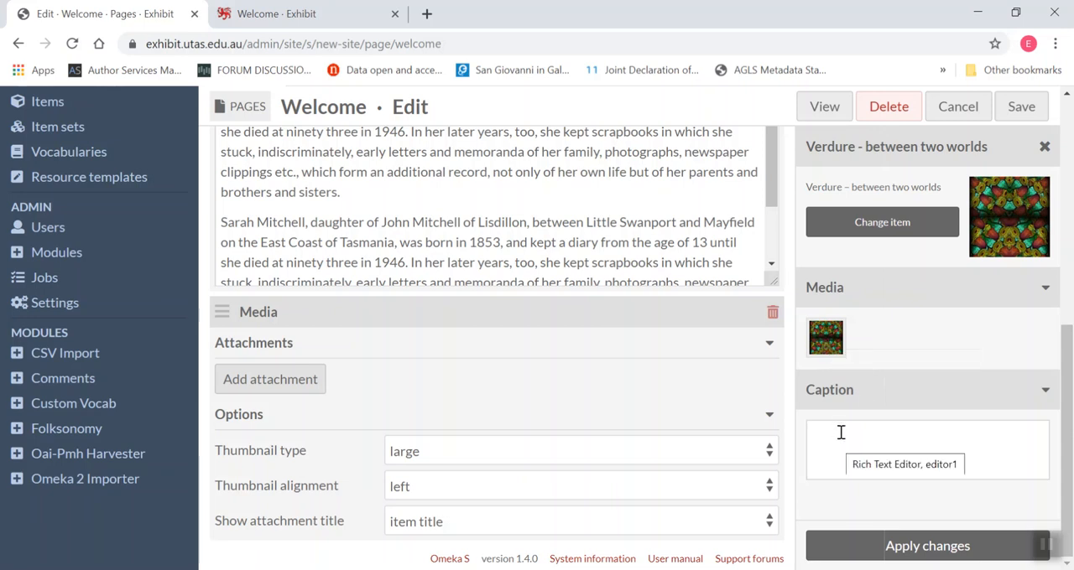
Step: Caption the attachment with the Milojevic copyright credit and 'Verdure between two worlds', then apply
click(927, 450)
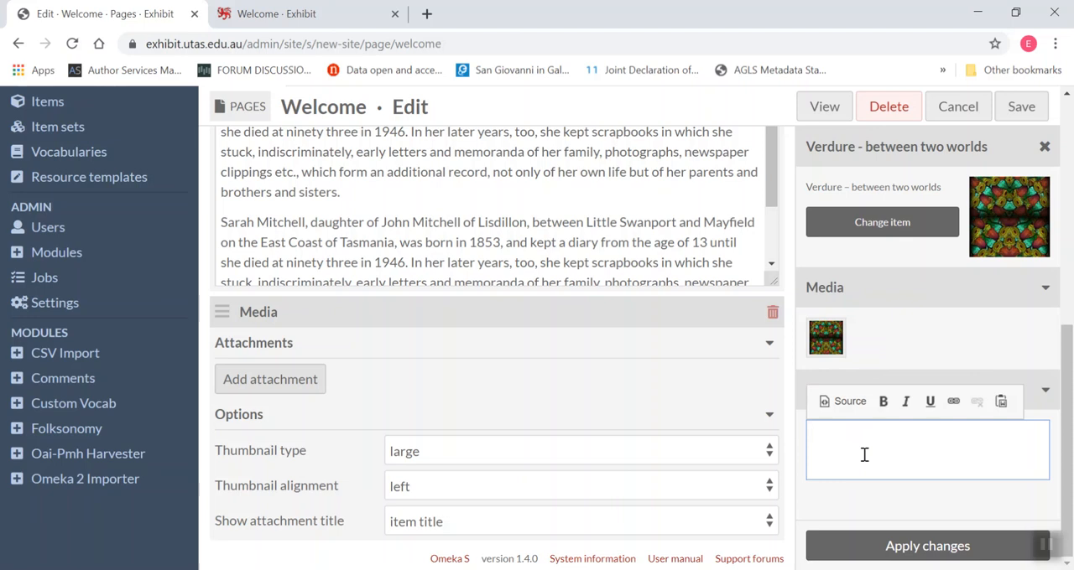
text(Copyri)
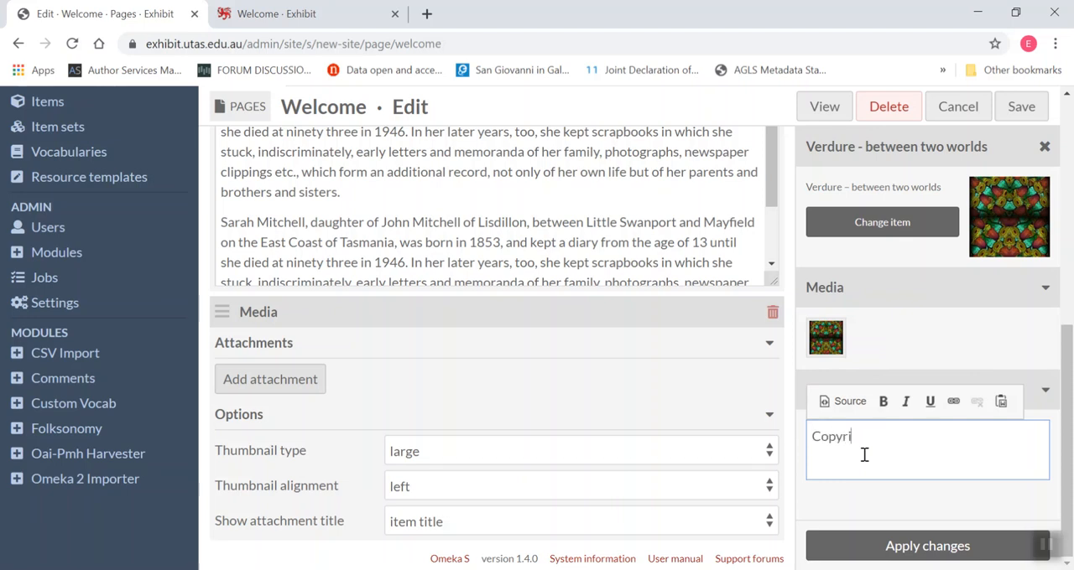
text(ght 2007)
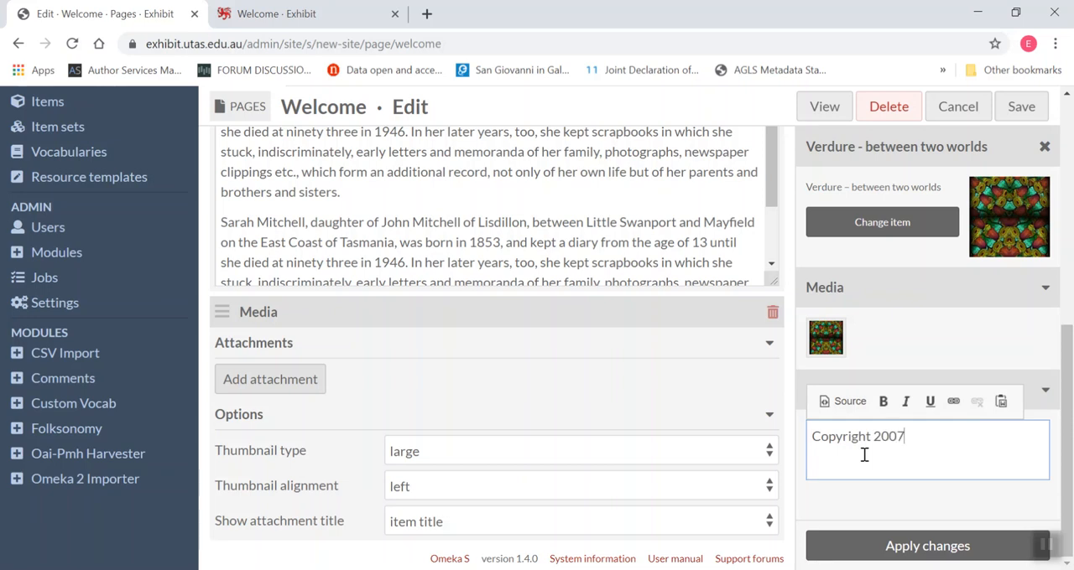
text(Mila)
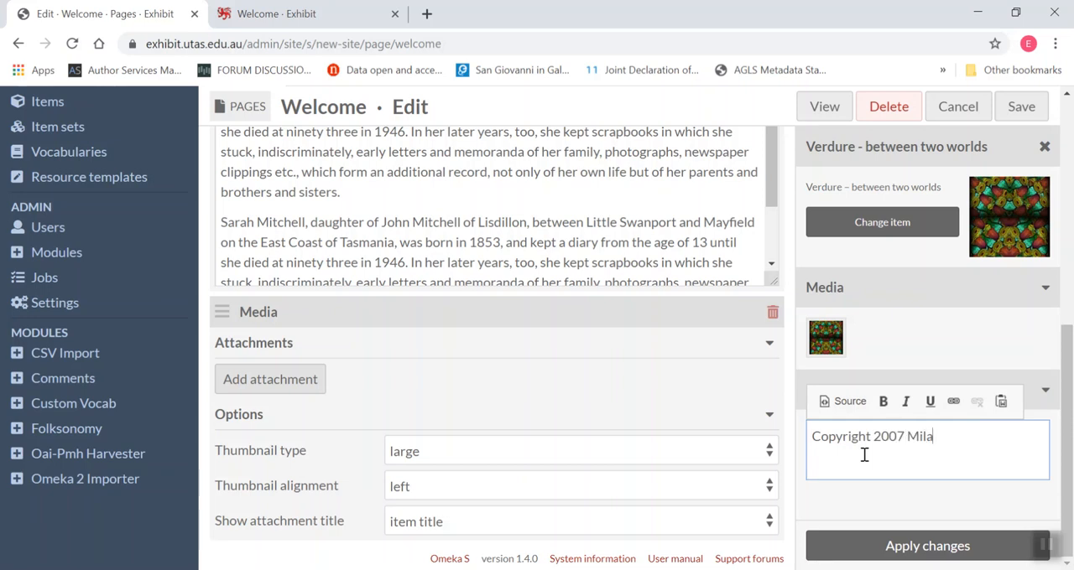
text(an Mi)
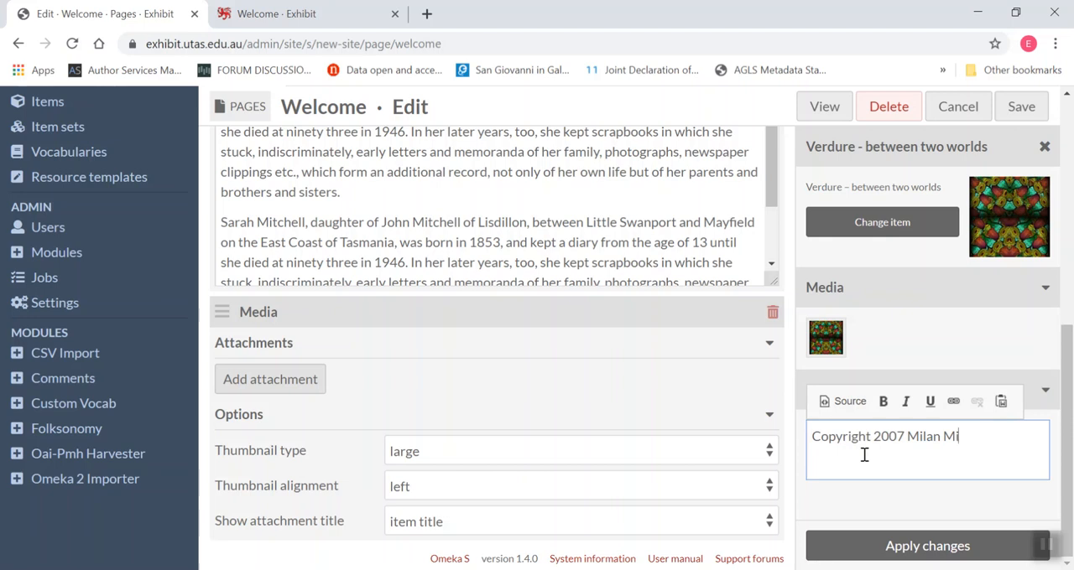
text(lojevic)
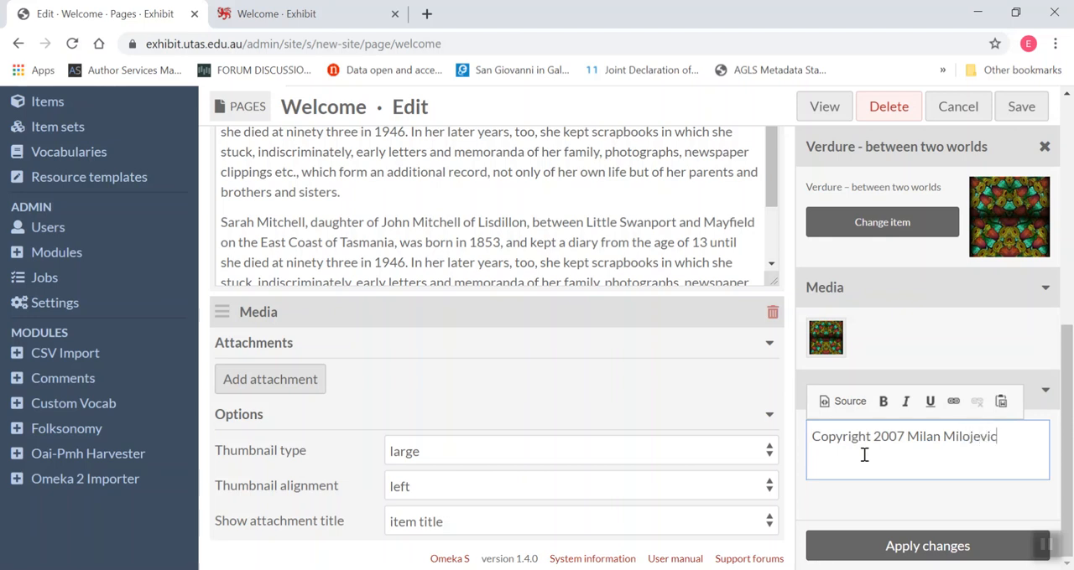
text(,)
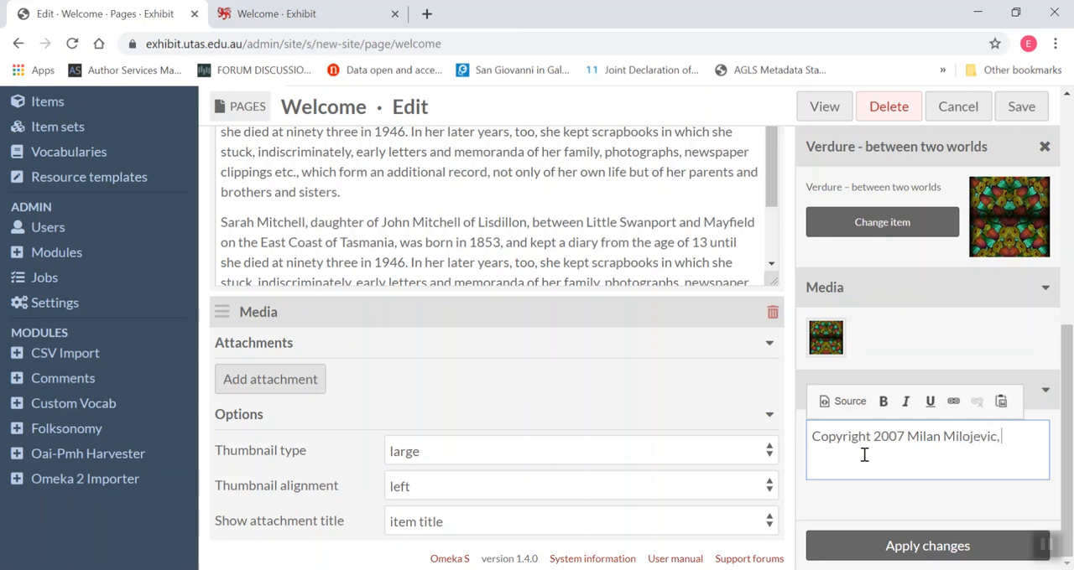
text("Verdure)
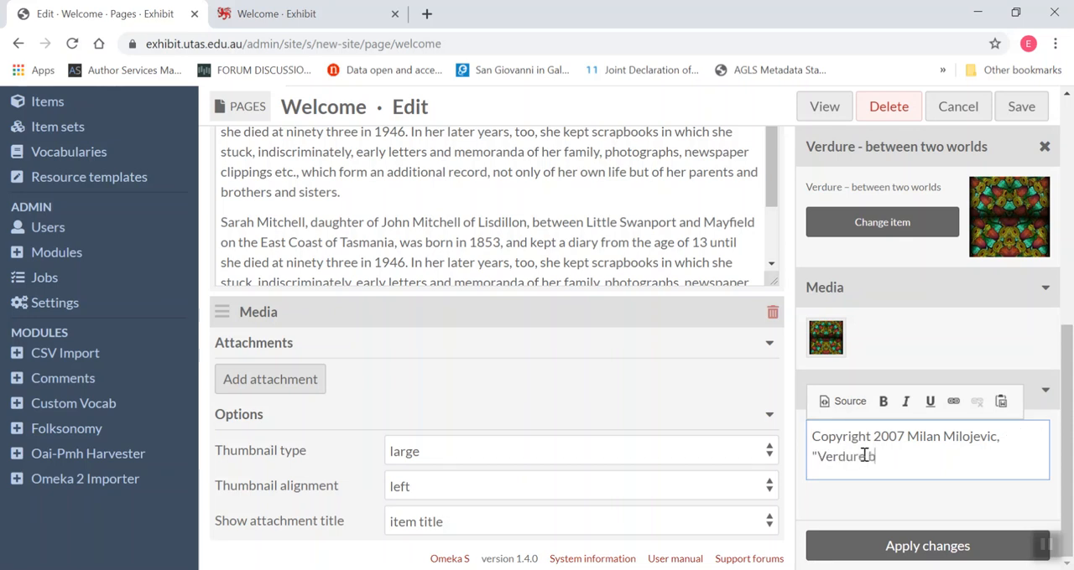
text(between tow w)
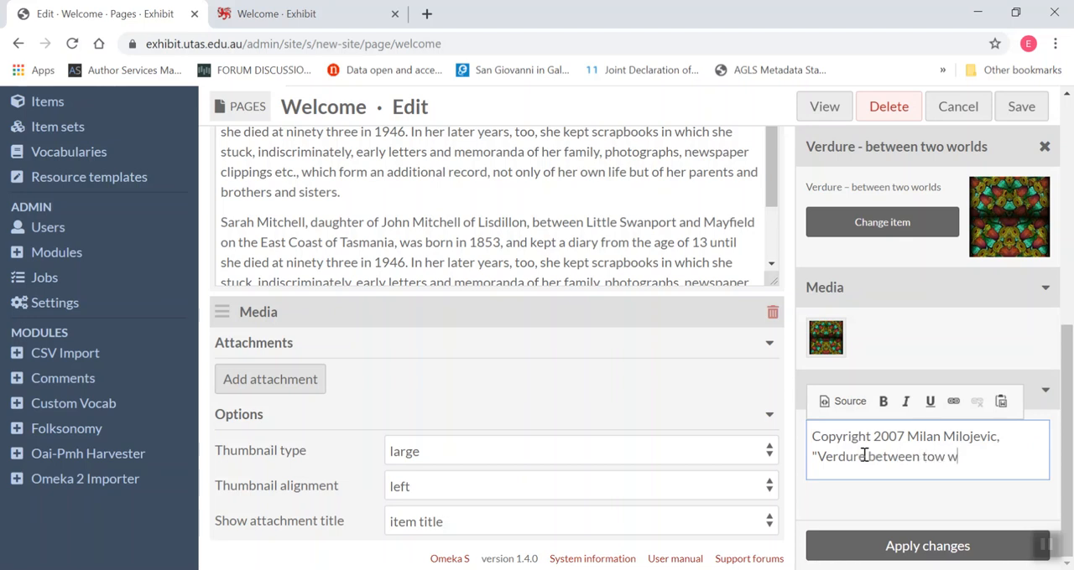
key(BackSpace)
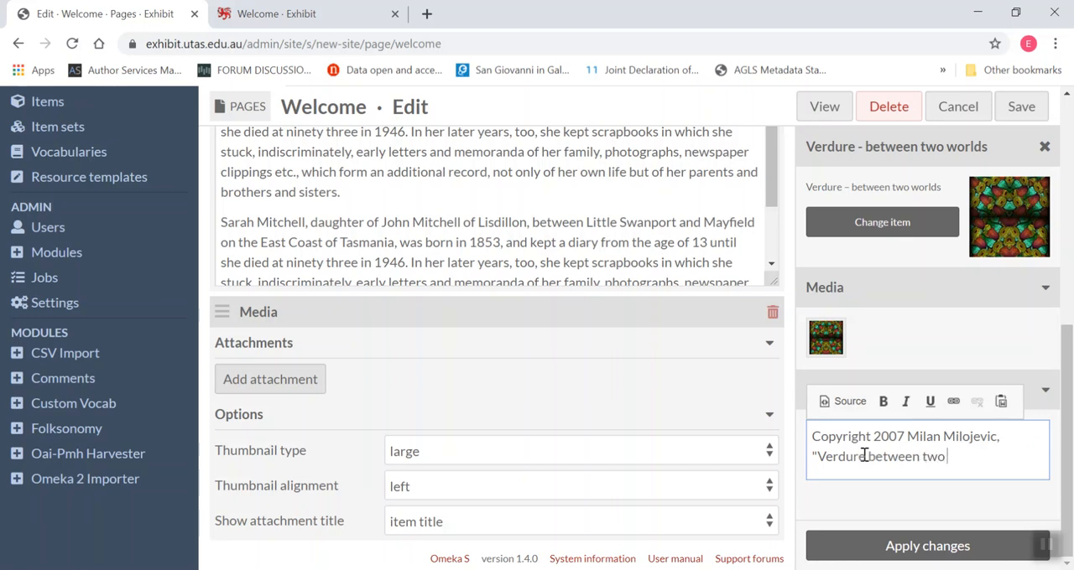
text(worlds)
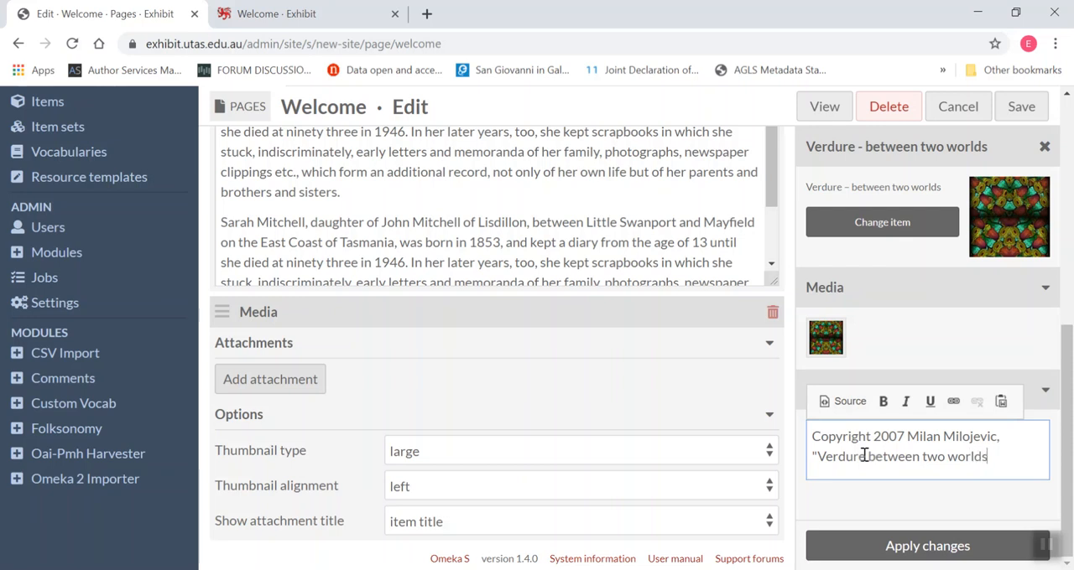
text(")
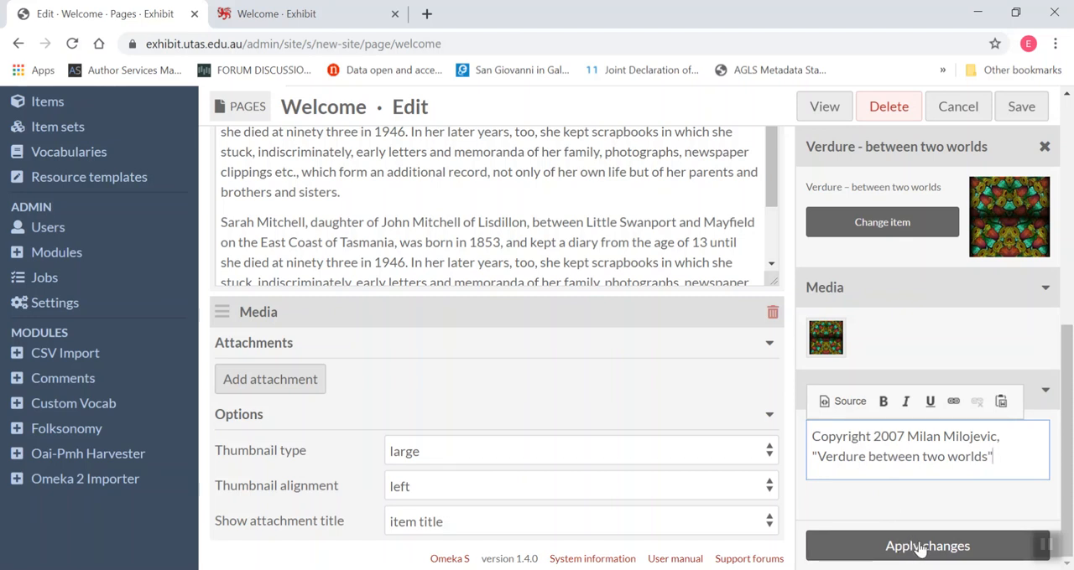
click(927, 546)
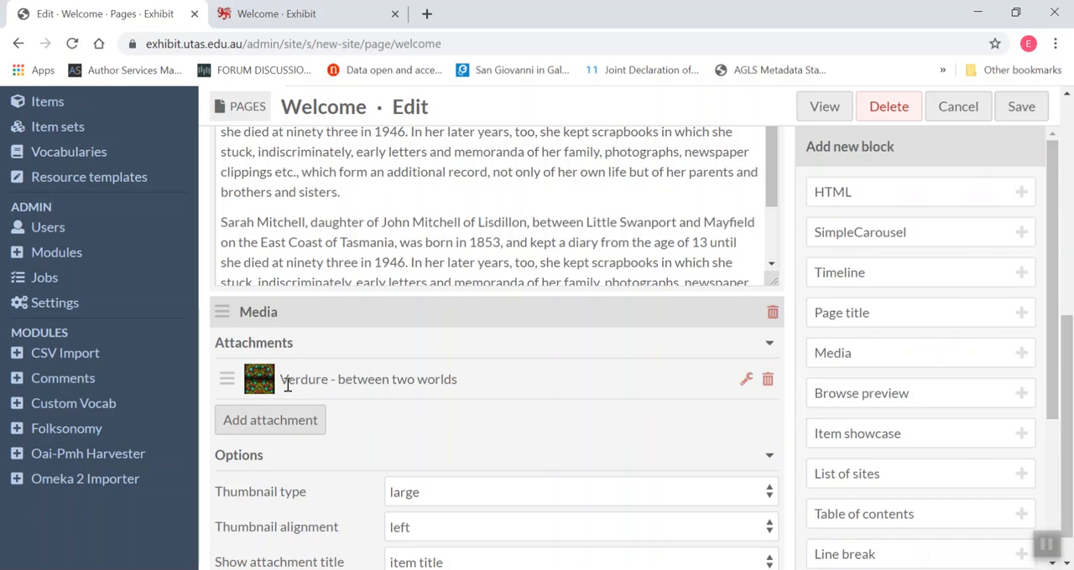
mouse_move(340, 322)
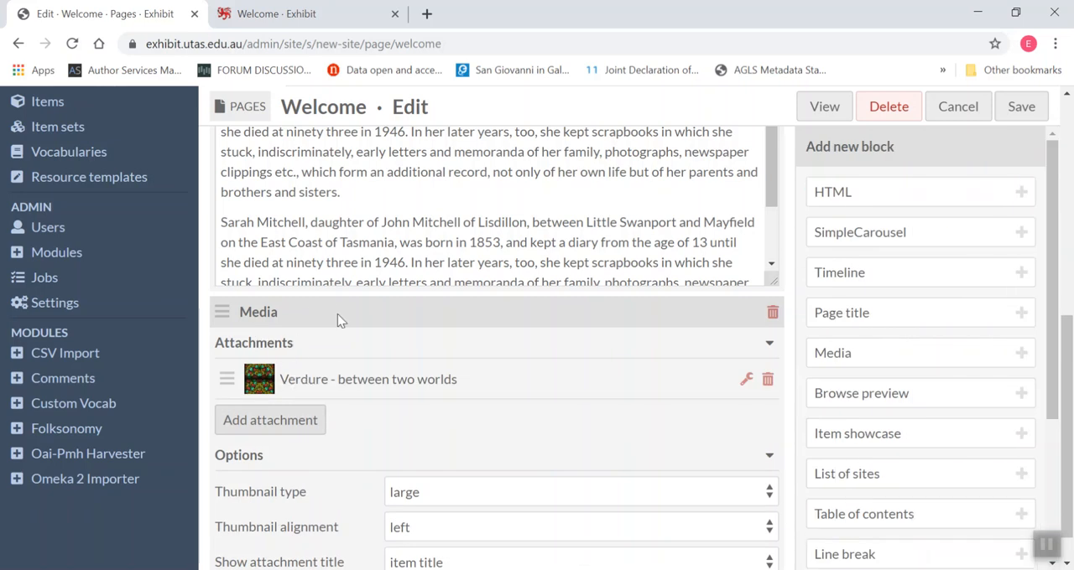
mouse_move(822, 396)
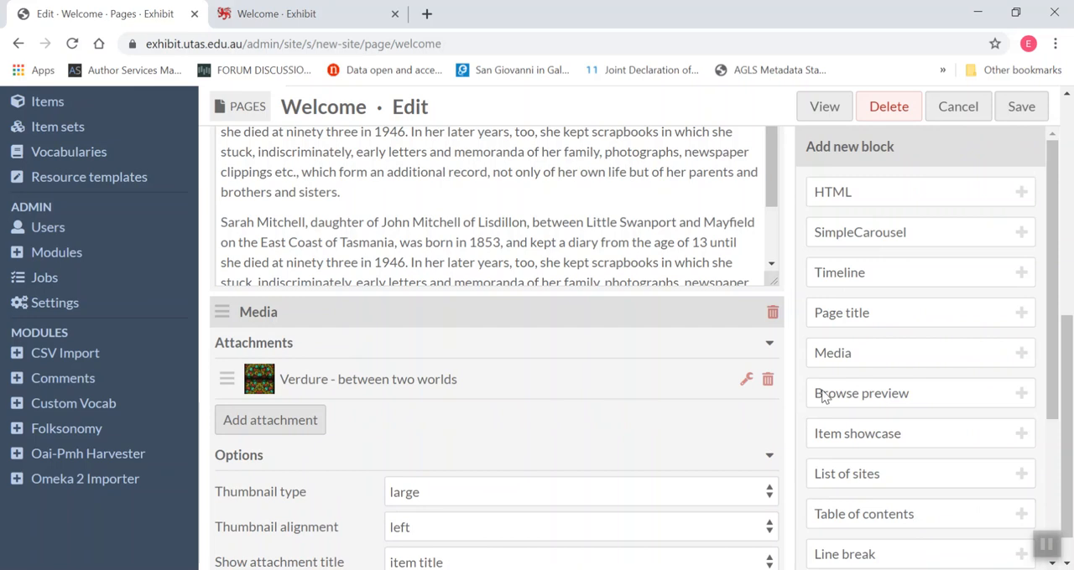
Step: Review the Media block's thumbnail type, alignment and attachment title dropdowns
scroll(down, 3)
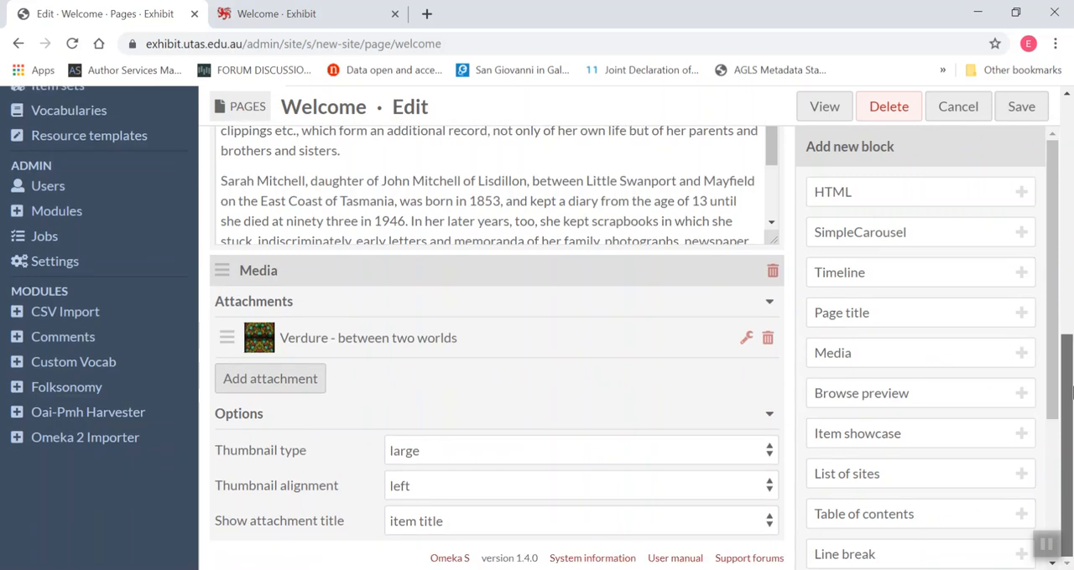
mouse_move(230, 419)
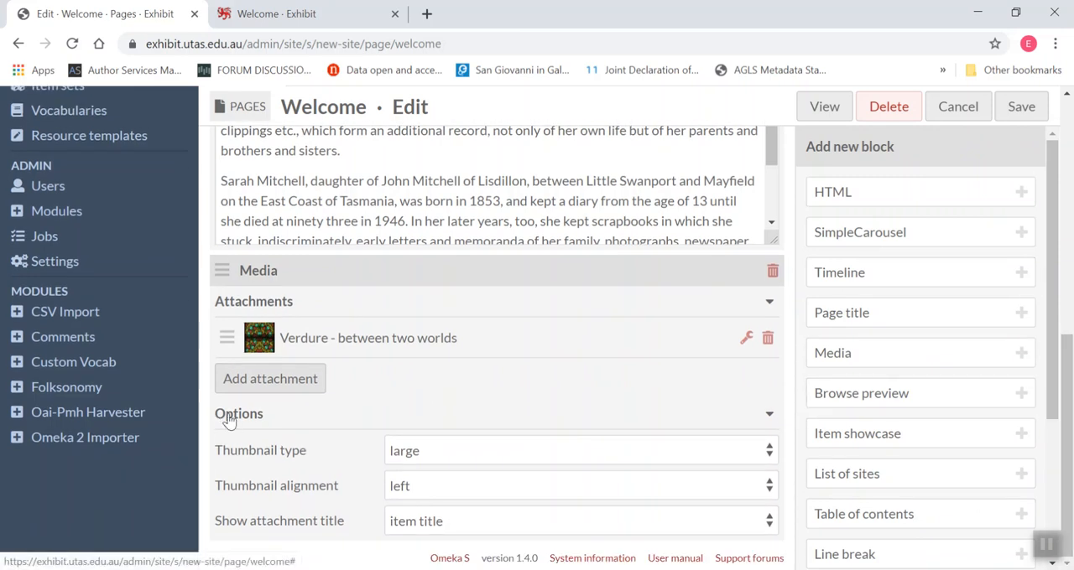
mouse_move(258, 430)
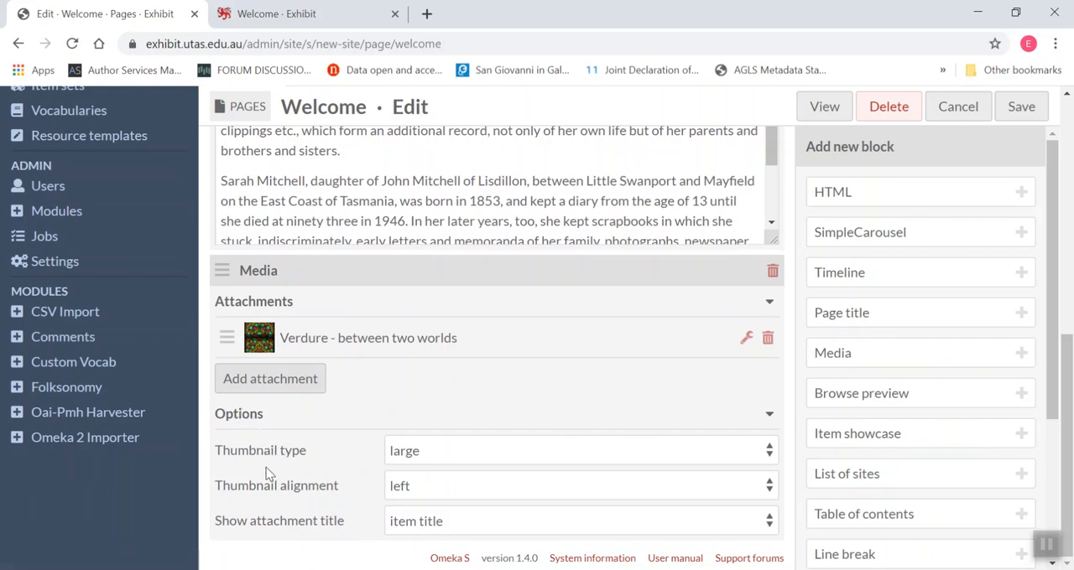
mouse_move(428, 450)
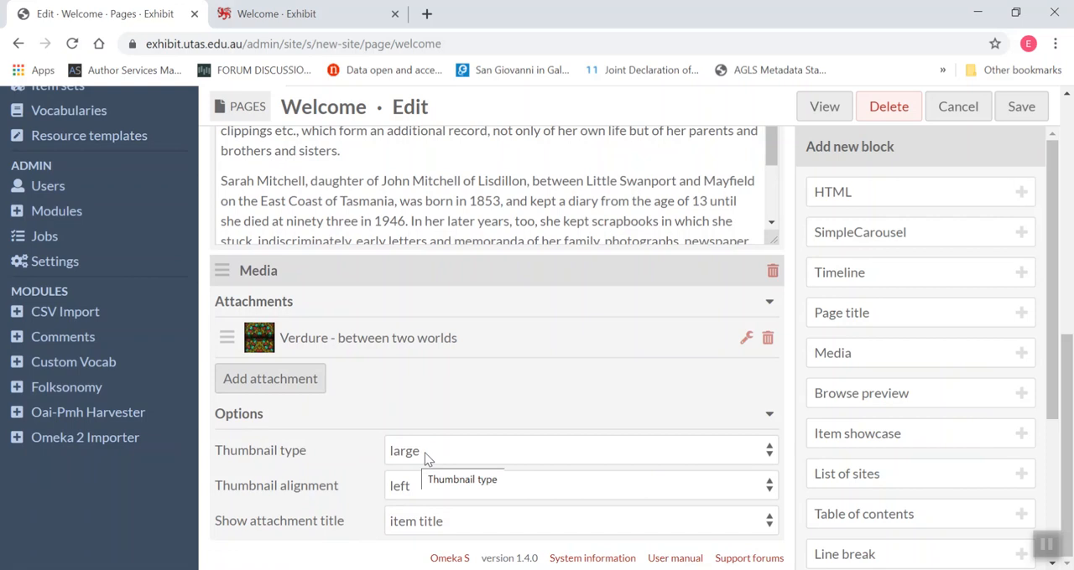
click(578, 450)
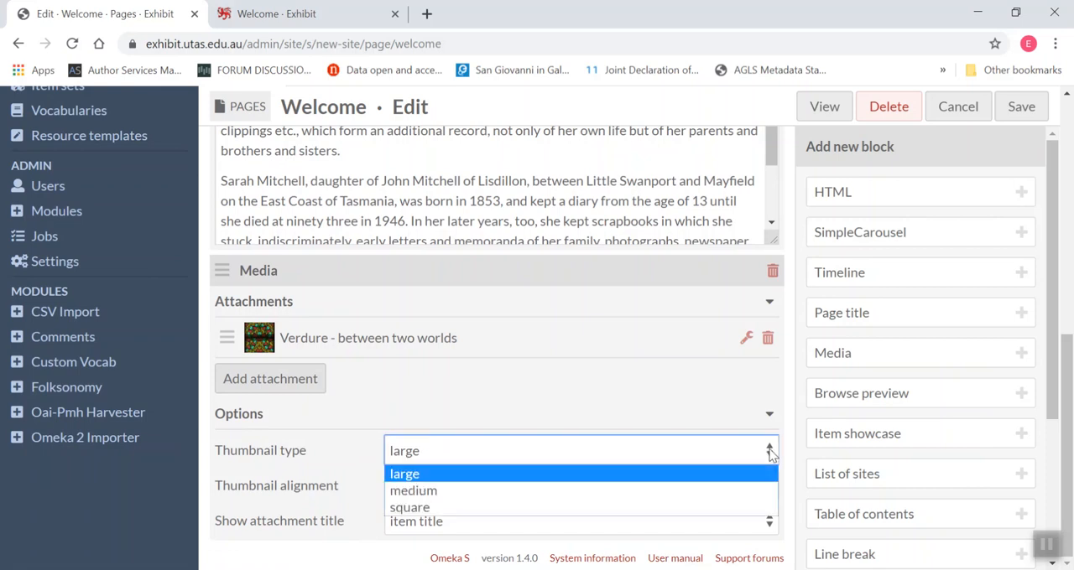
mouse_move(413, 490)
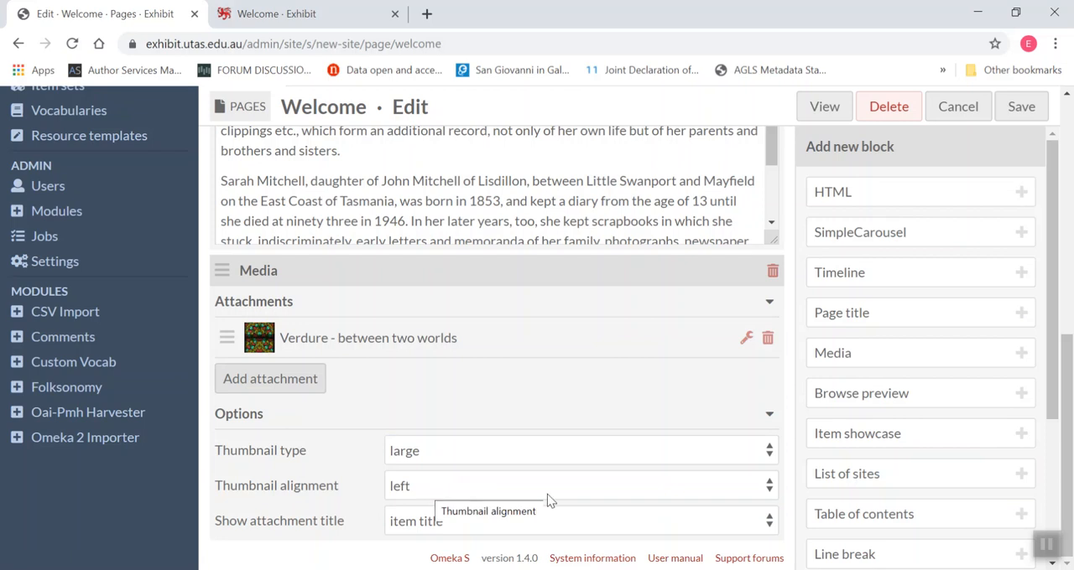
click(579, 486)
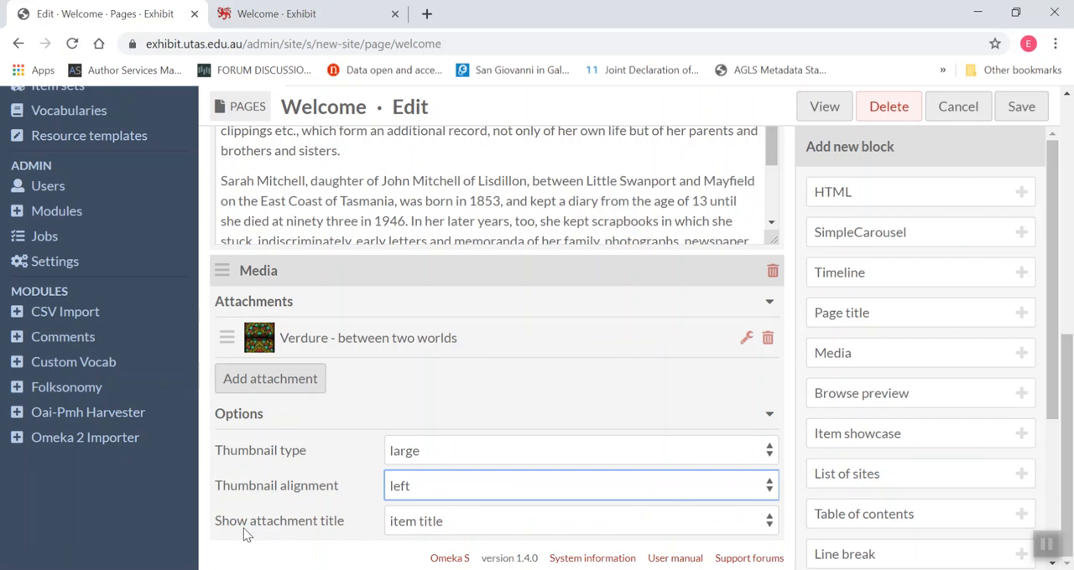
mouse_move(397, 533)
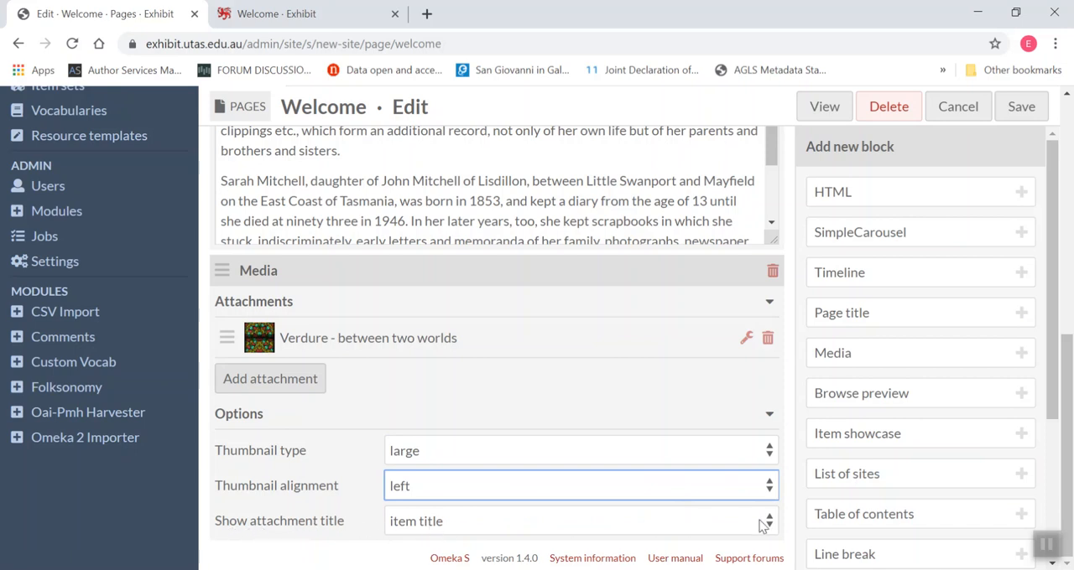
click(579, 521)
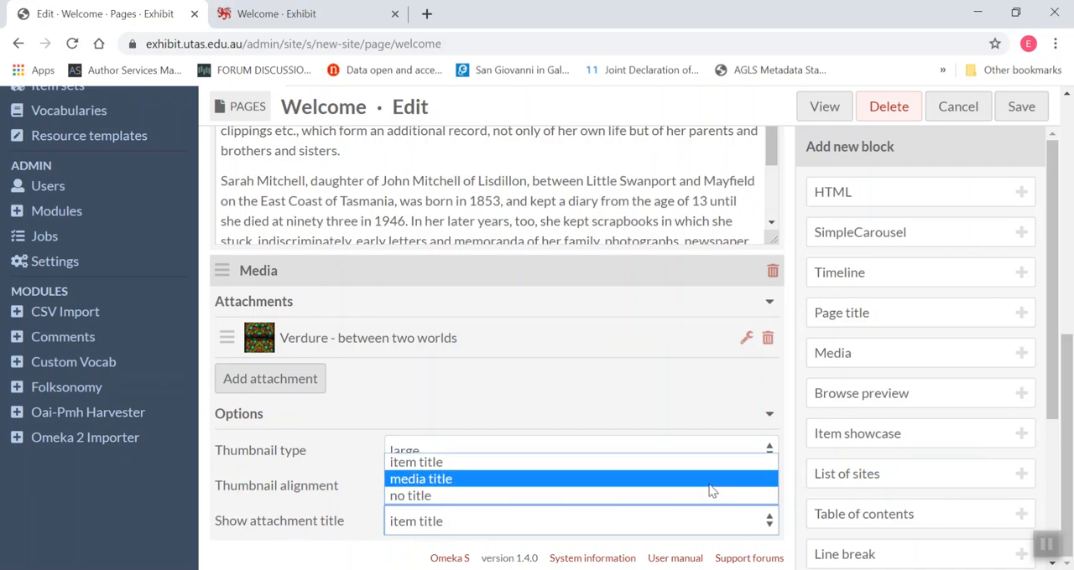
mouse_move(687, 496)
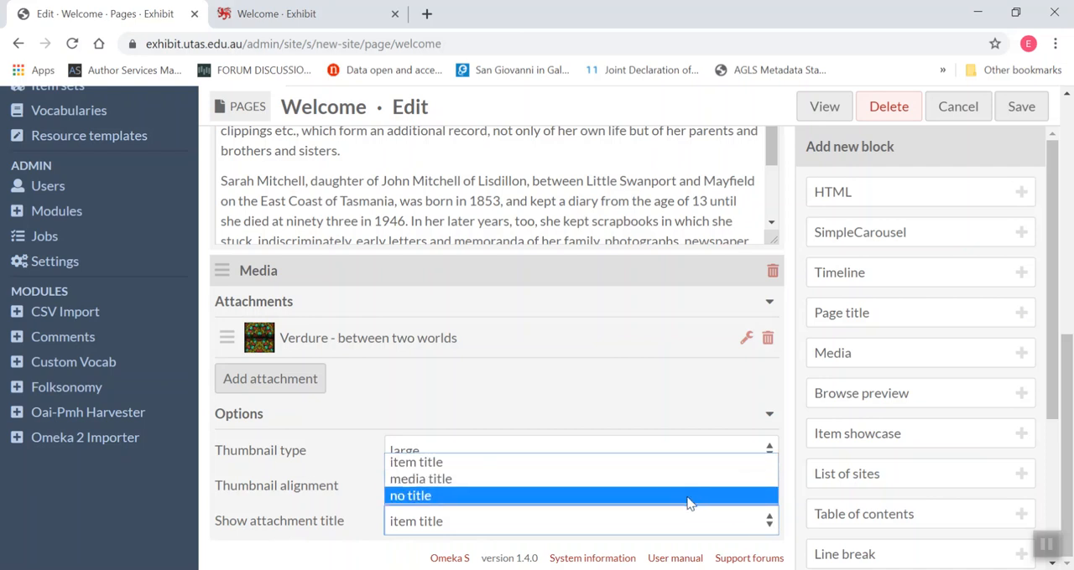
mouse_move(680, 502)
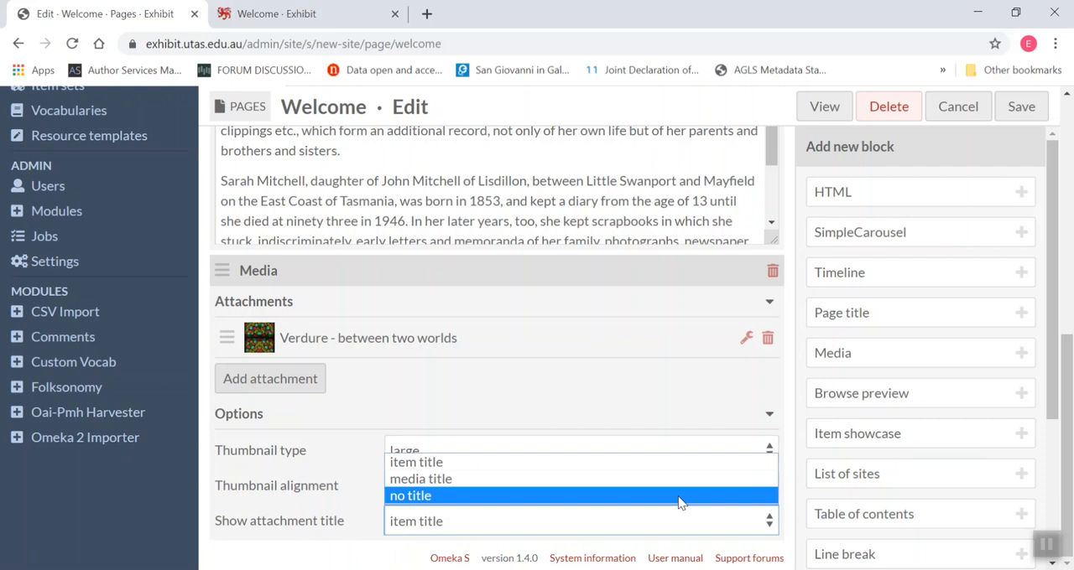
mouse_move(666, 502)
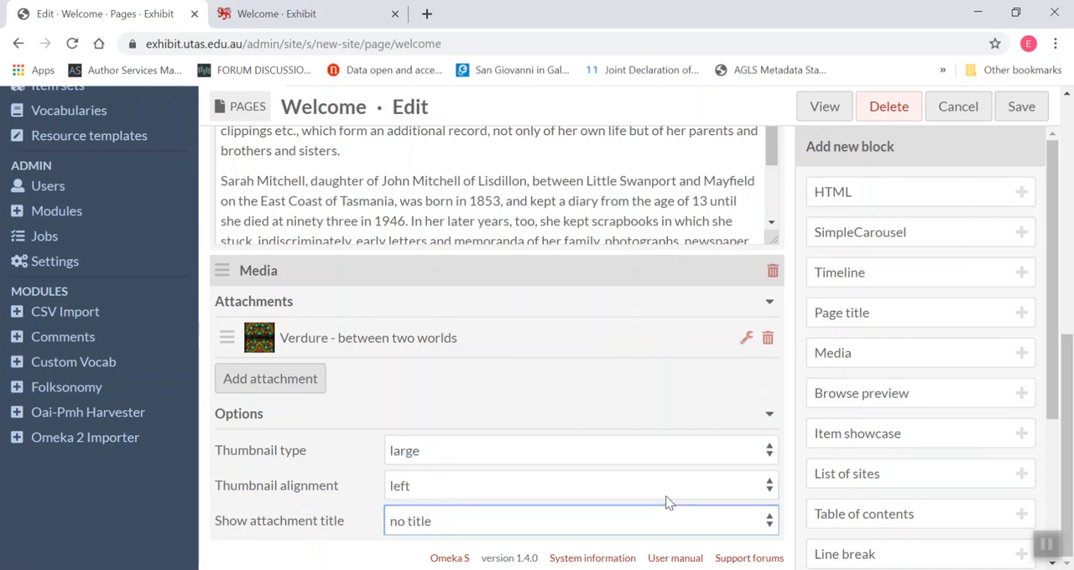
mouse_move(841, 312)
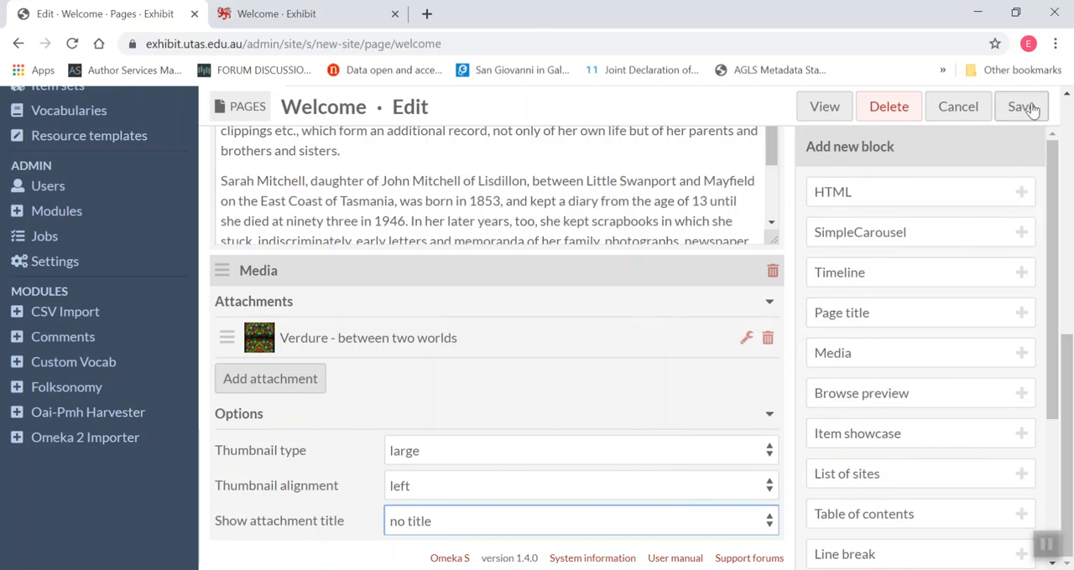
click(1020, 107)
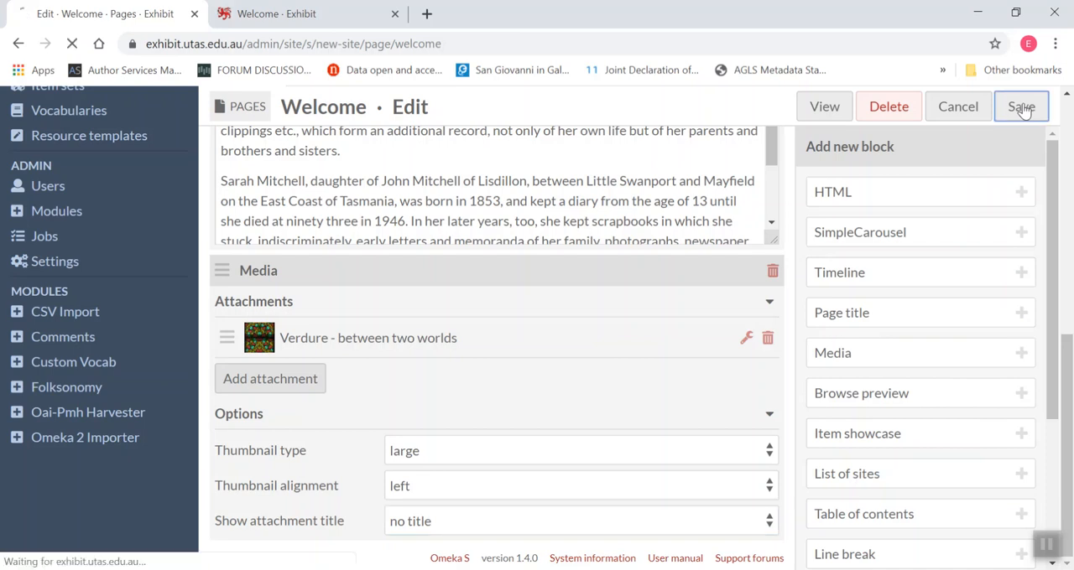
click(1021, 106)
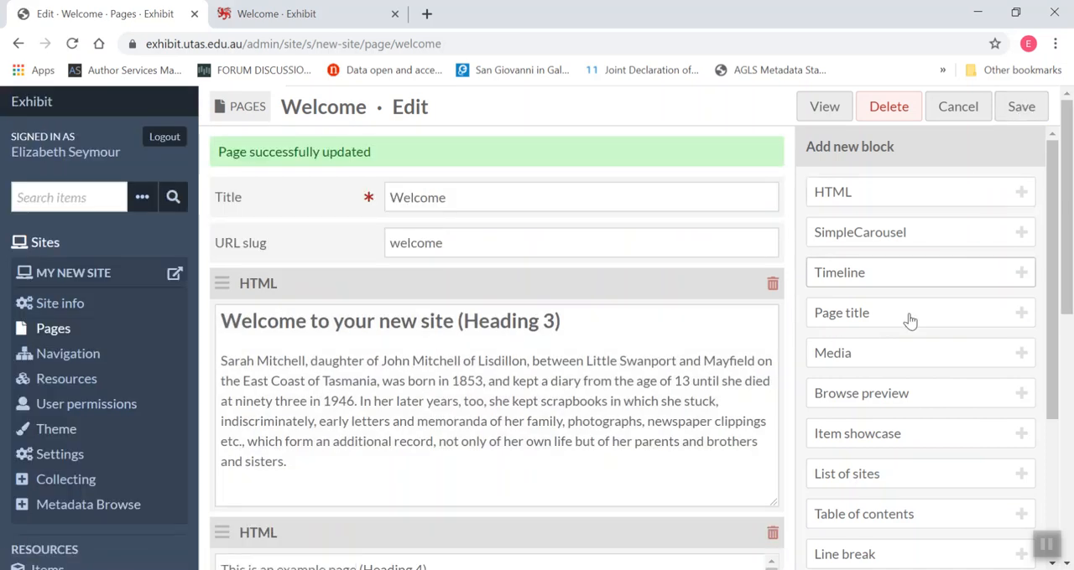
scroll(down, 3)
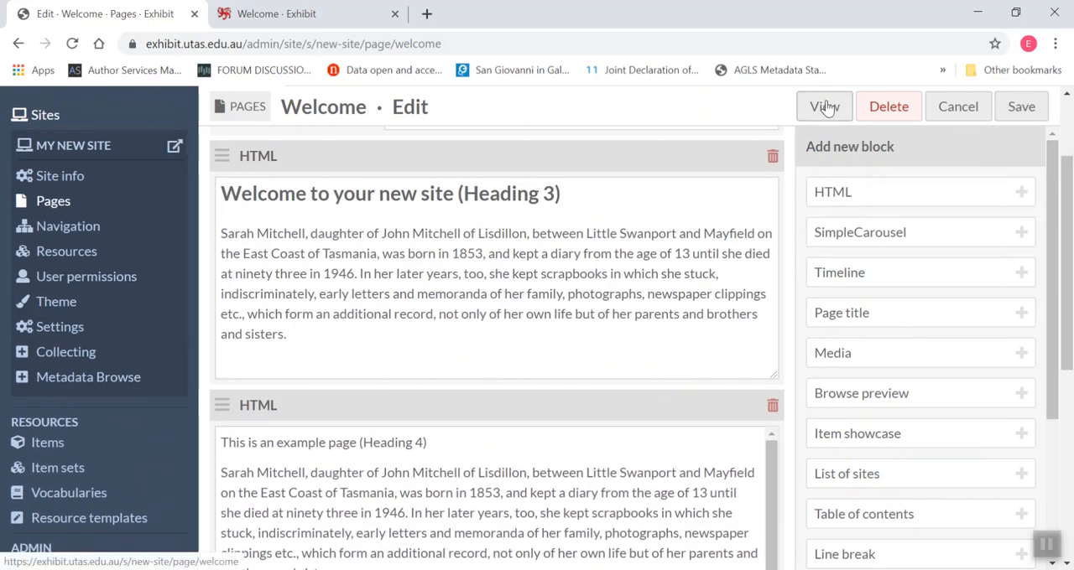
click(824, 106)
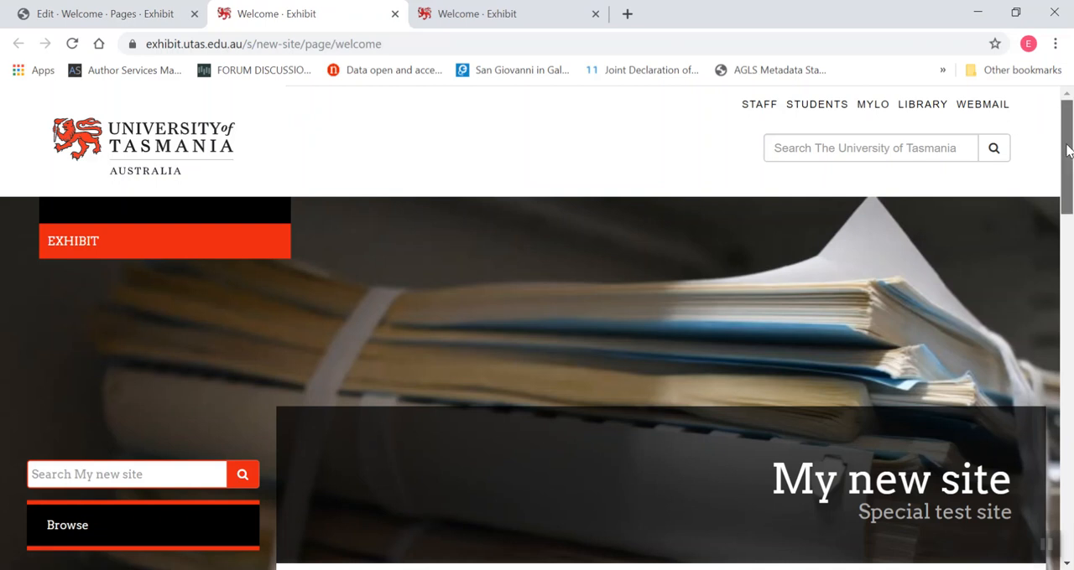
scroll(down, 3)
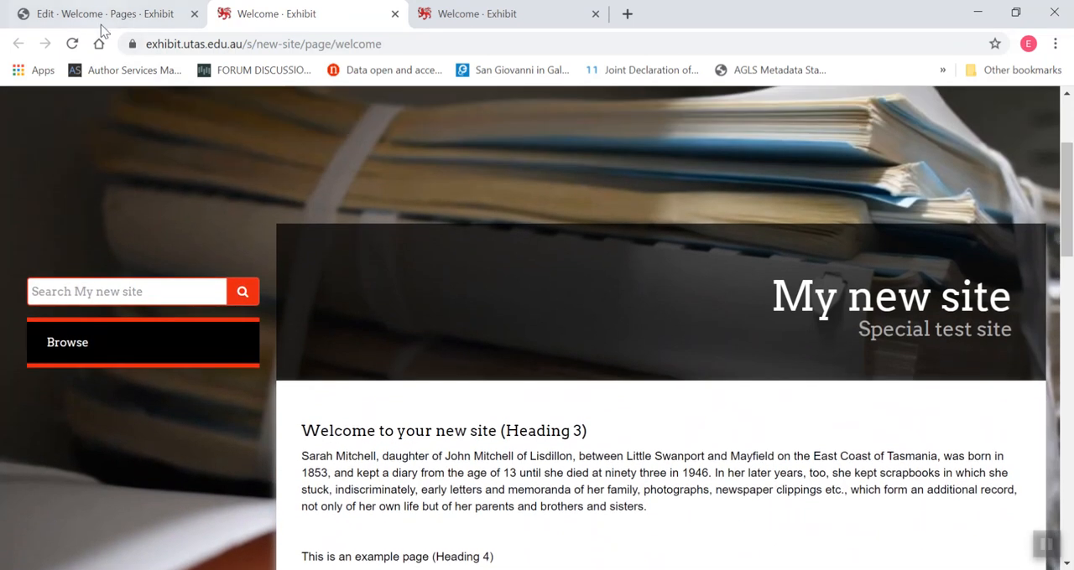
click(96, 13)
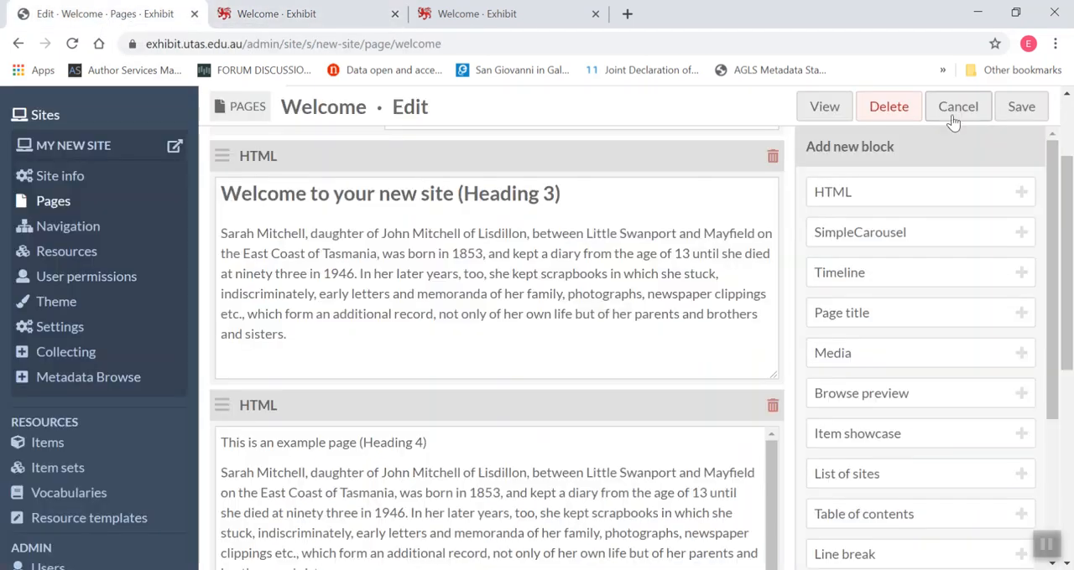
Step: Set the Verdure block's thumbnail type to medium
scroll(down, 3)
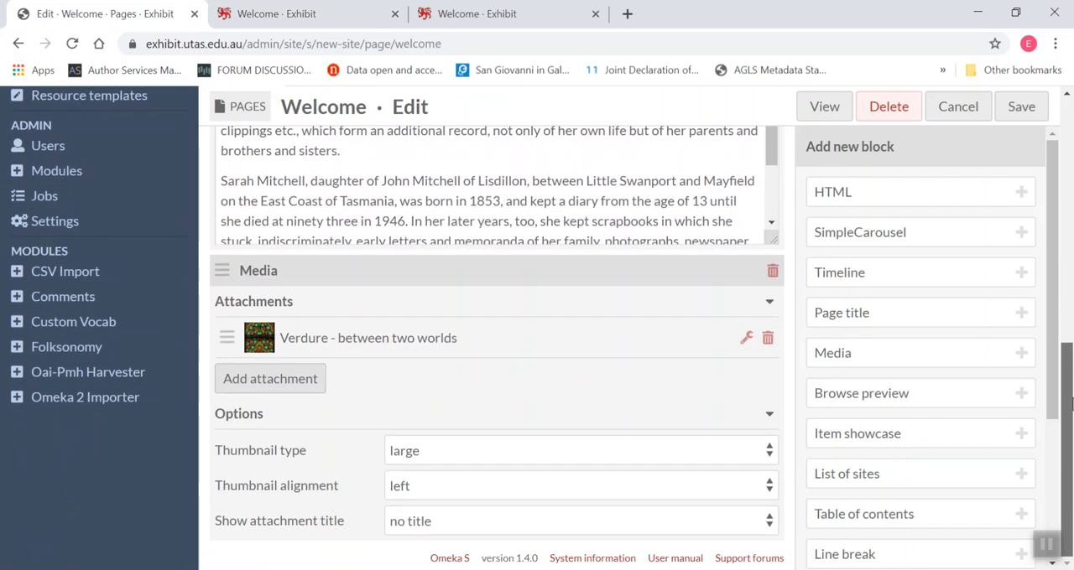
click(579, 451)
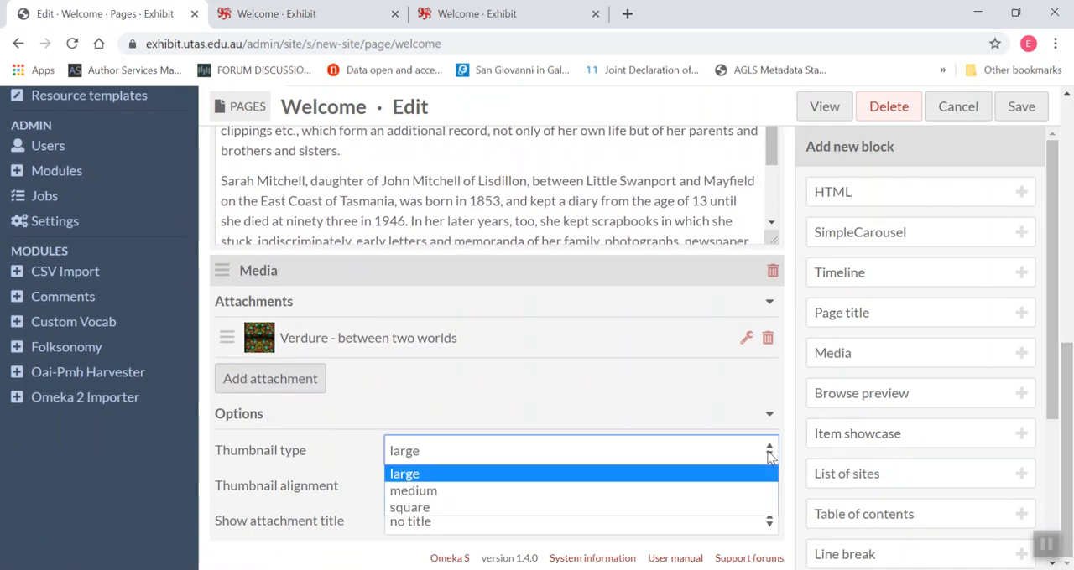
click(413, 490)
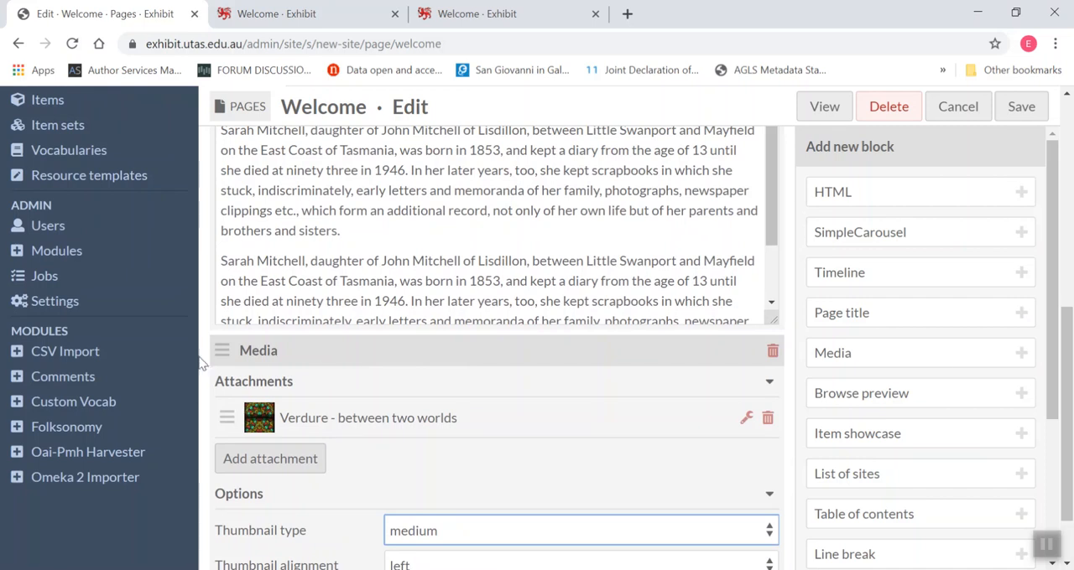
mouse_move(1067, 344)
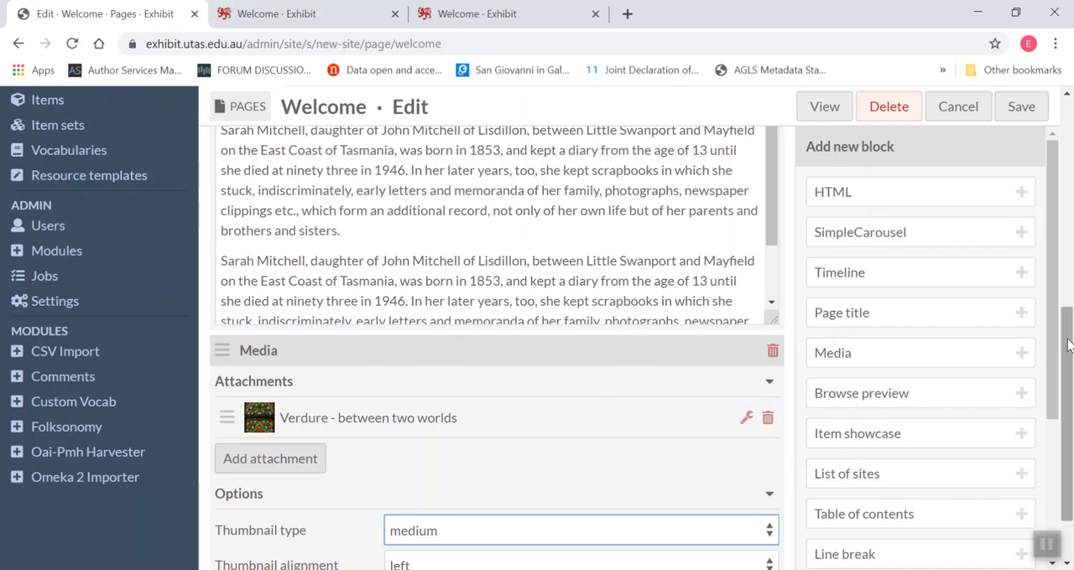
Step: Place the Media block above the second HTML block and set its alignment to right
scroll(down, 3)
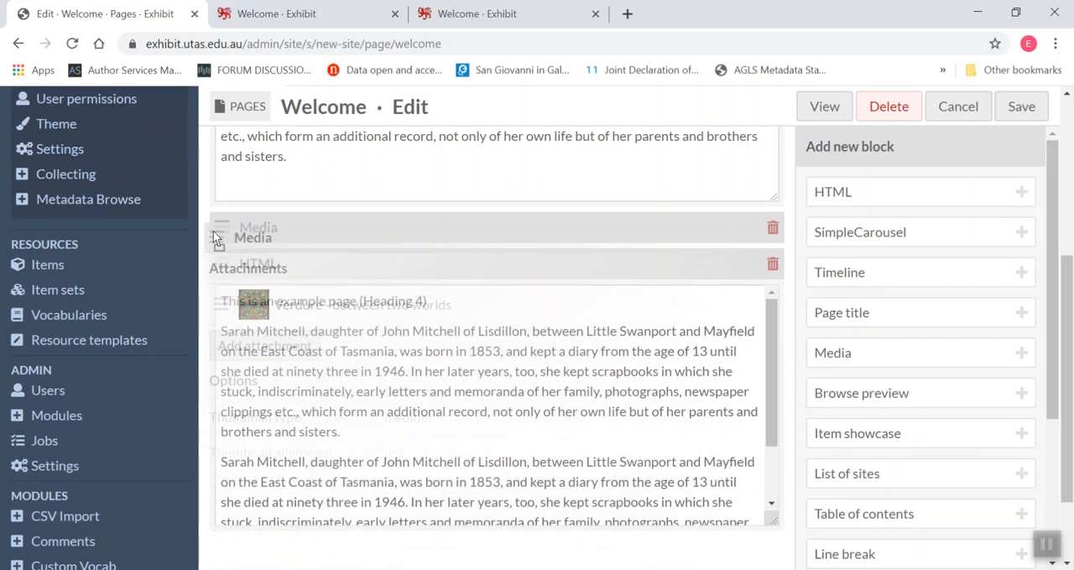
scroll(down, 3)
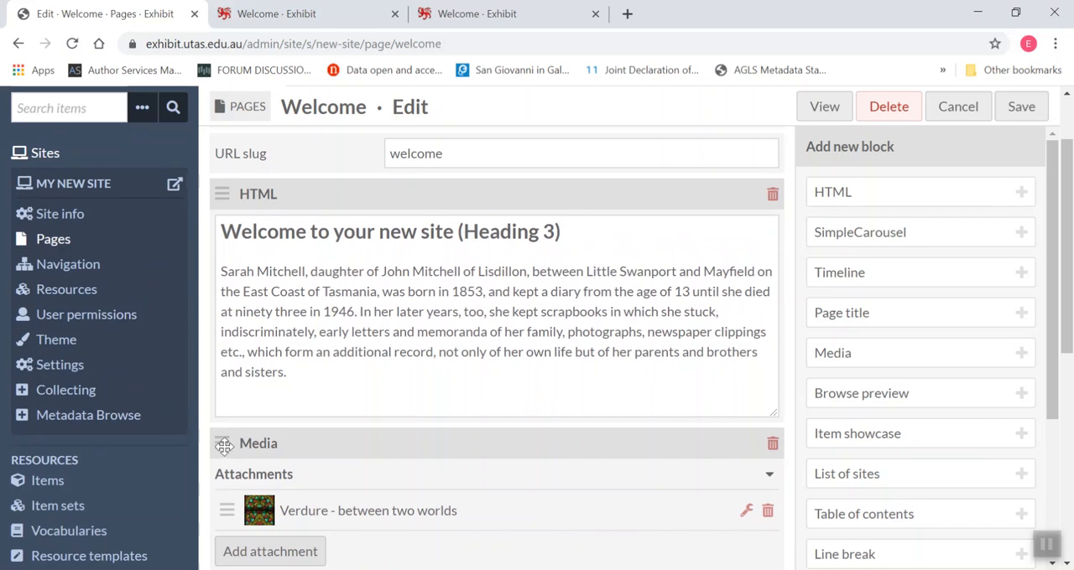
scroll(down, 3)
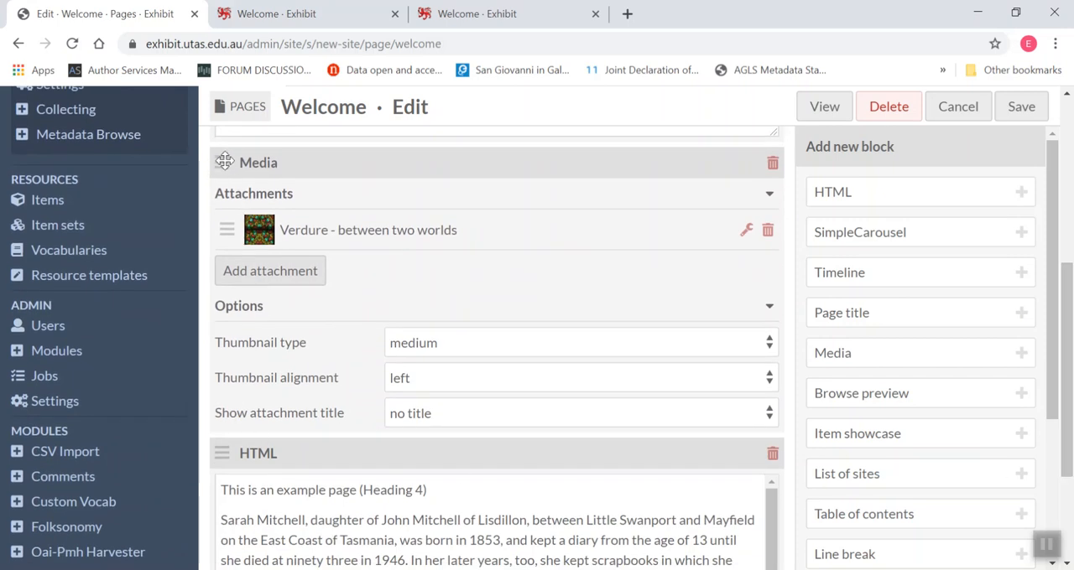
mouse_move(735, 370)
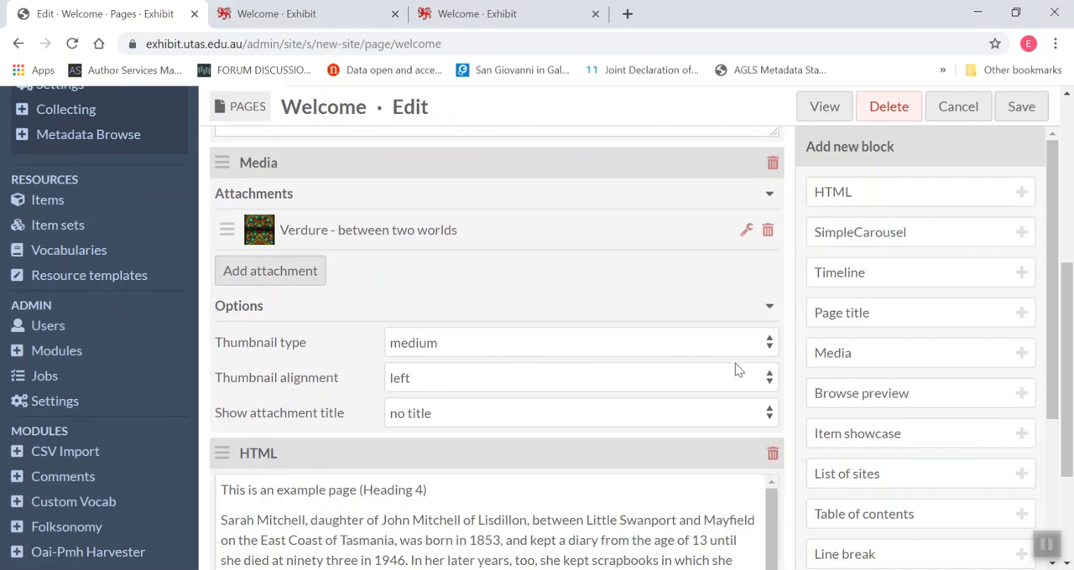
click(579, 378)
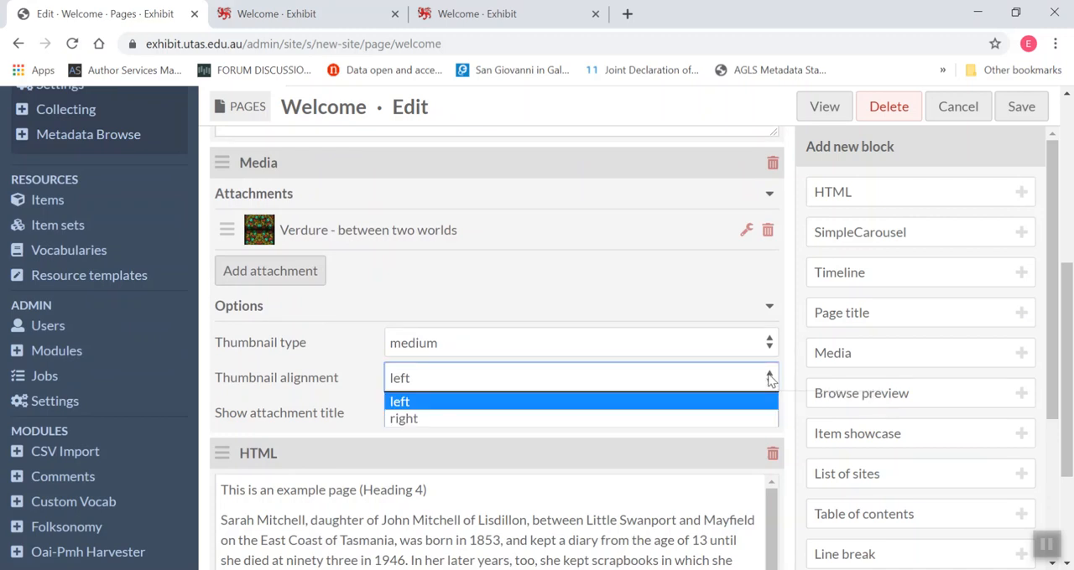
click(404, 418)
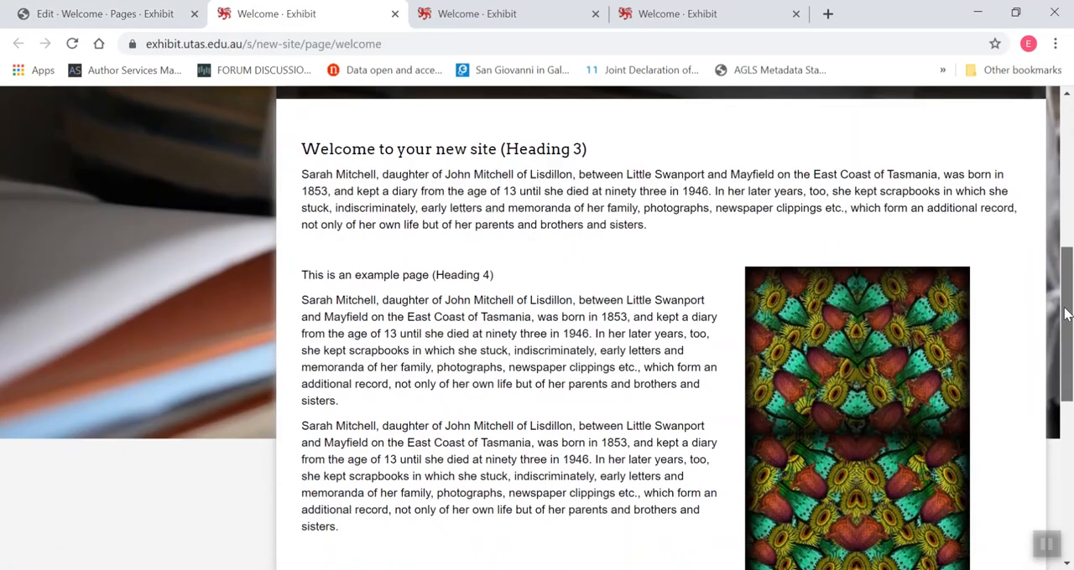
Step: Save the page, view it publicly, and scroll to the Verdure image
scroll(down, 3)
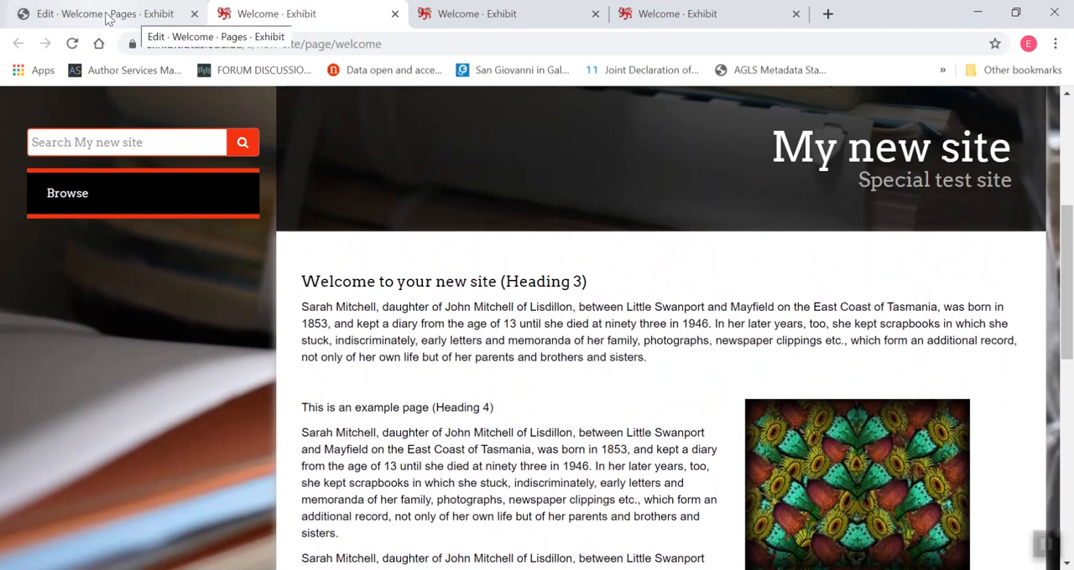
click(101, 14)
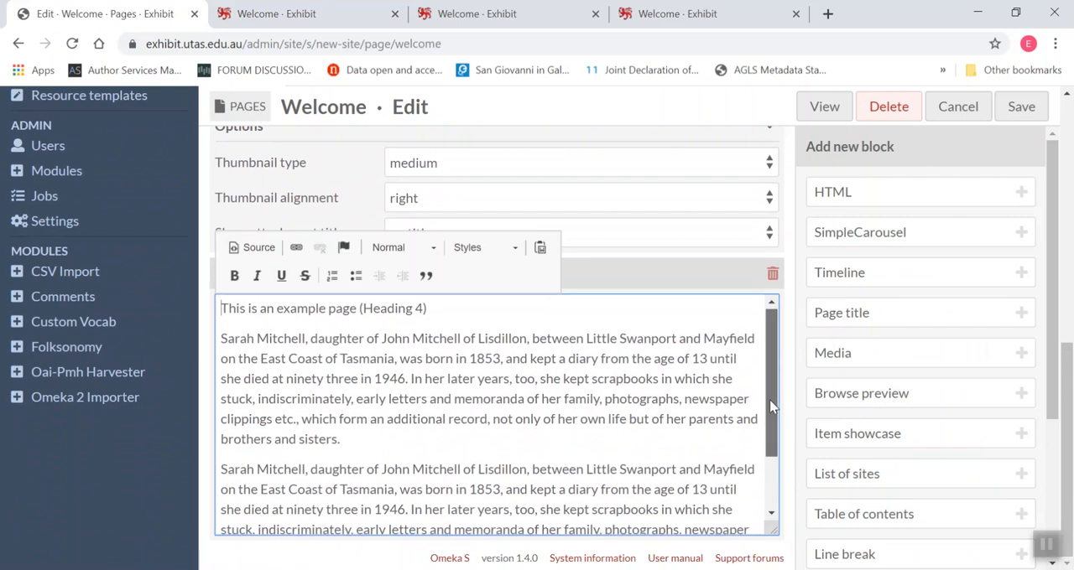
scroll(down, 3)
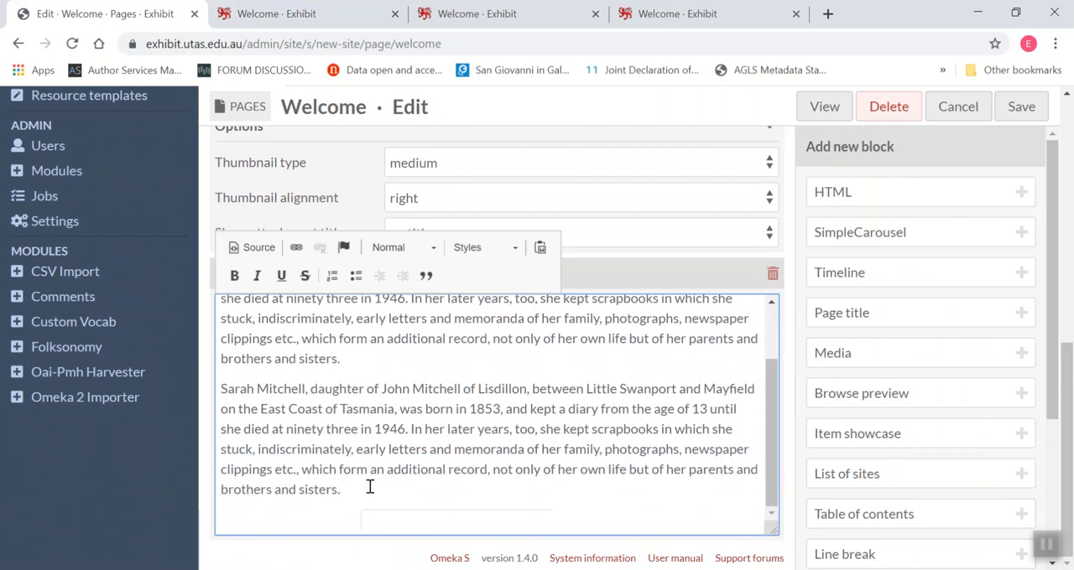
scroll(down, 3)
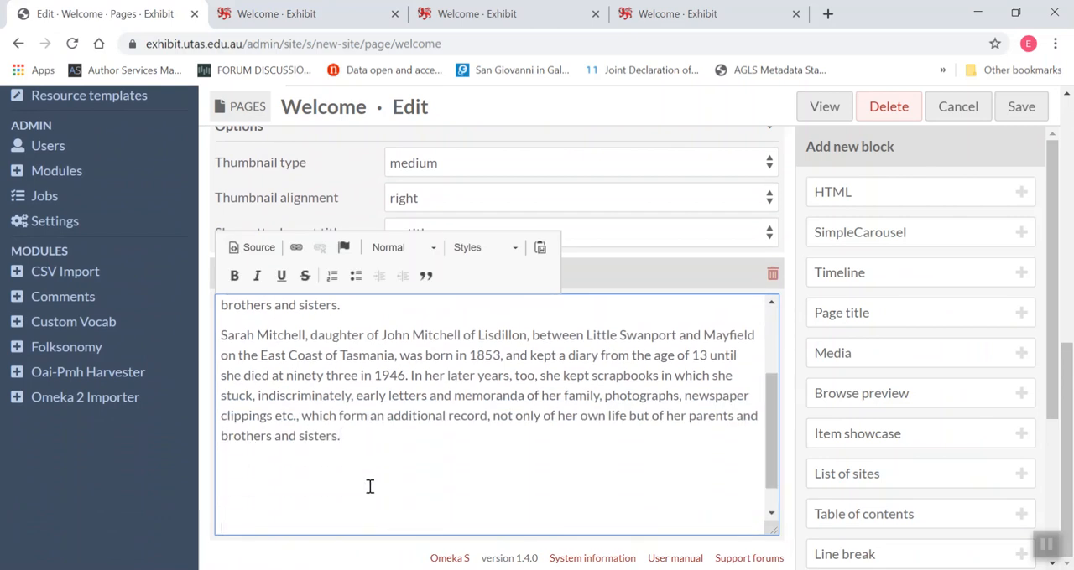
scroll(down, 3)
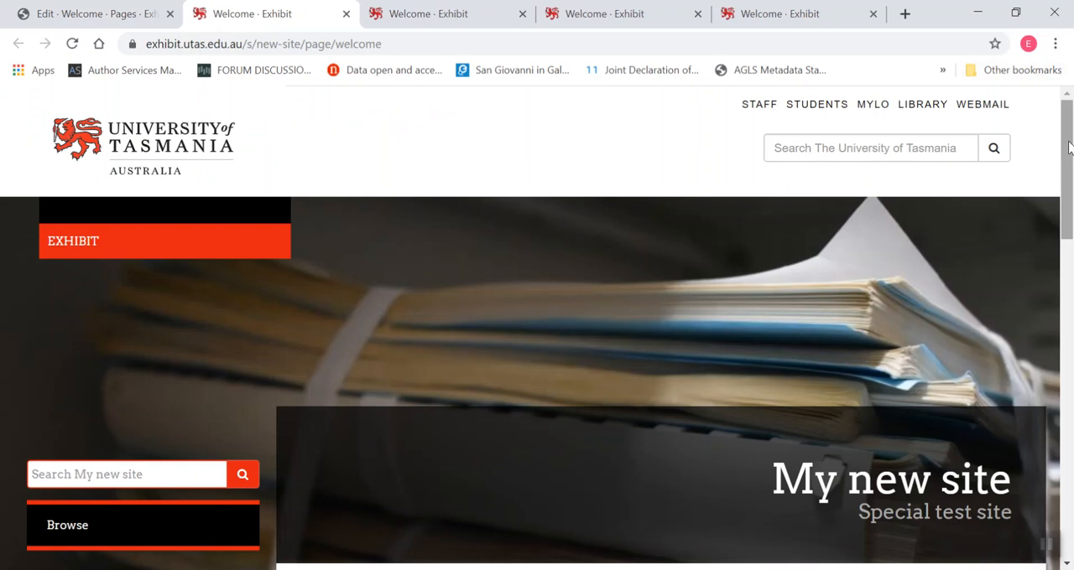
Step: Scroll the public page to check the image caption, then return to the editor
scroll(down, 3)
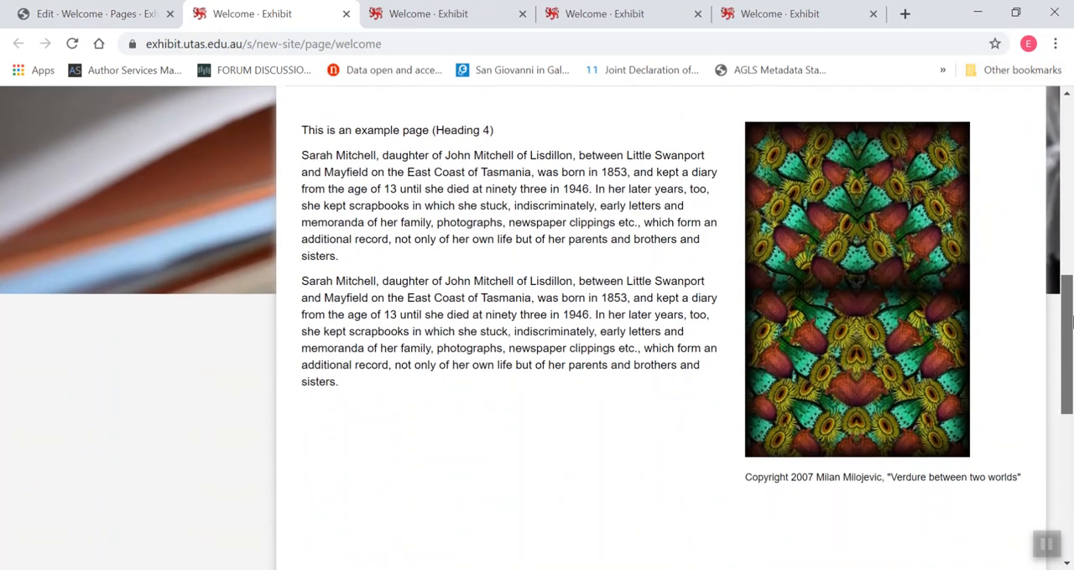
scroll(up, 3)
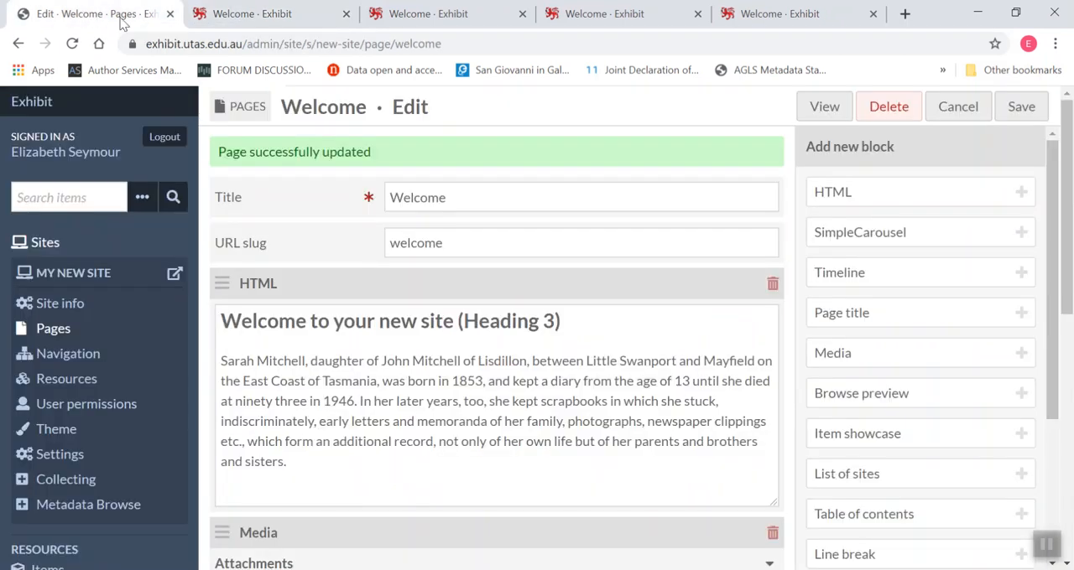
Step: Move the Media block to the top, save the Welcome page, and view it publicly
scroll(down, 3)
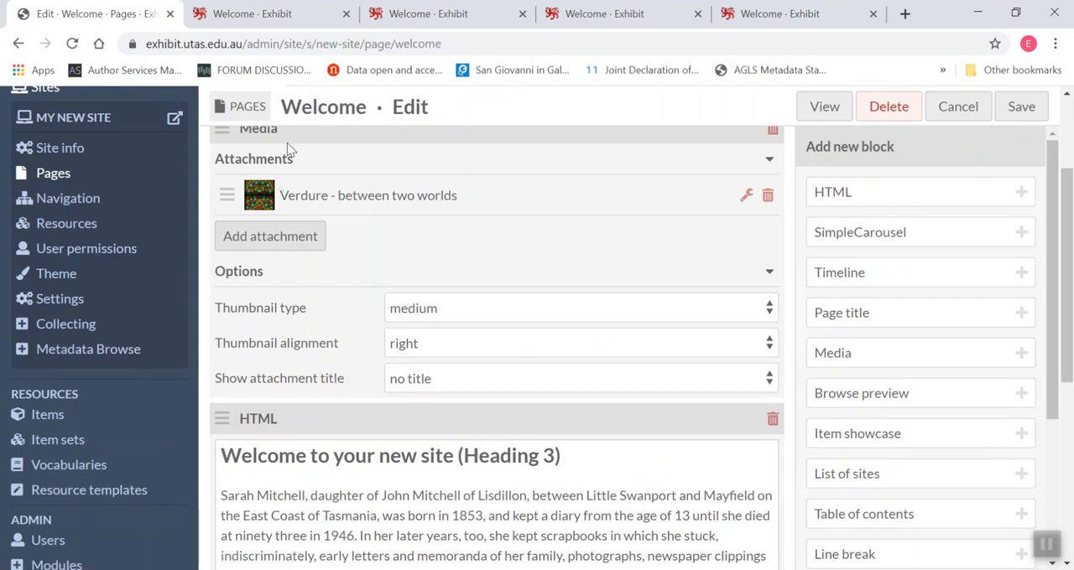
click(1021, 106)
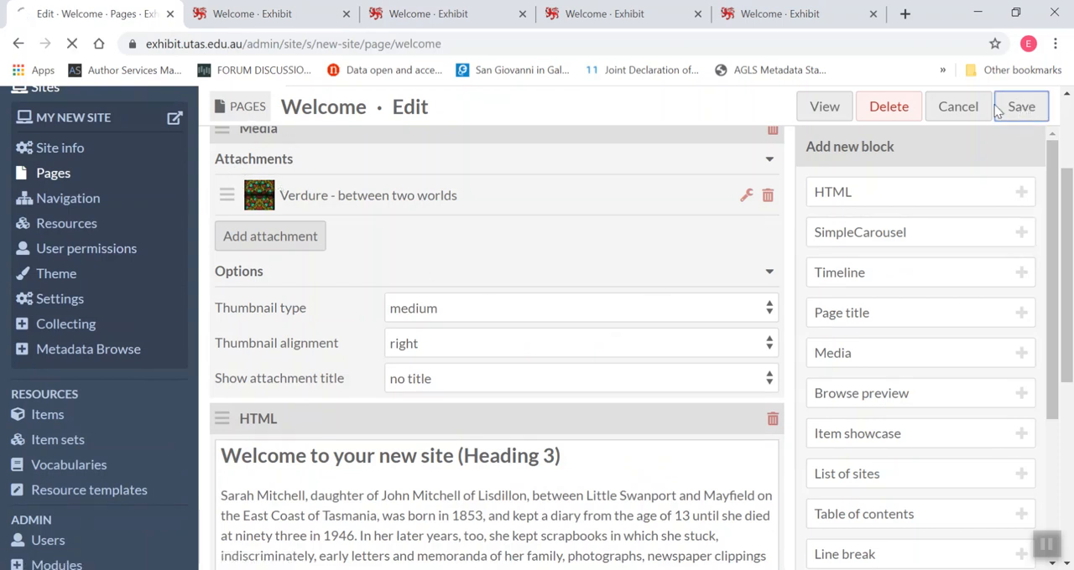
click(824, 107)
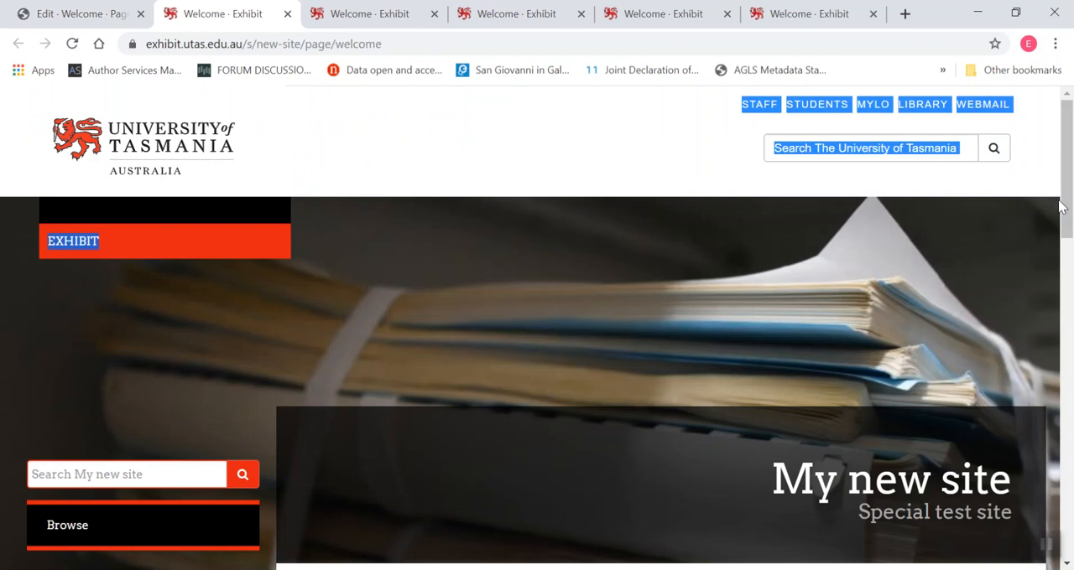
scroll(down, 3)
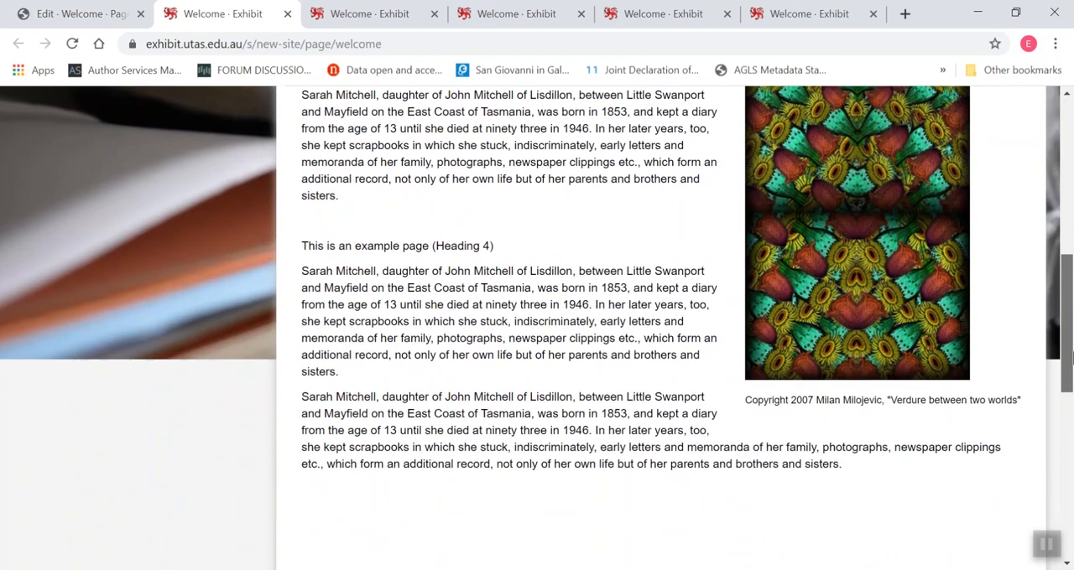
scroll(up, 3)
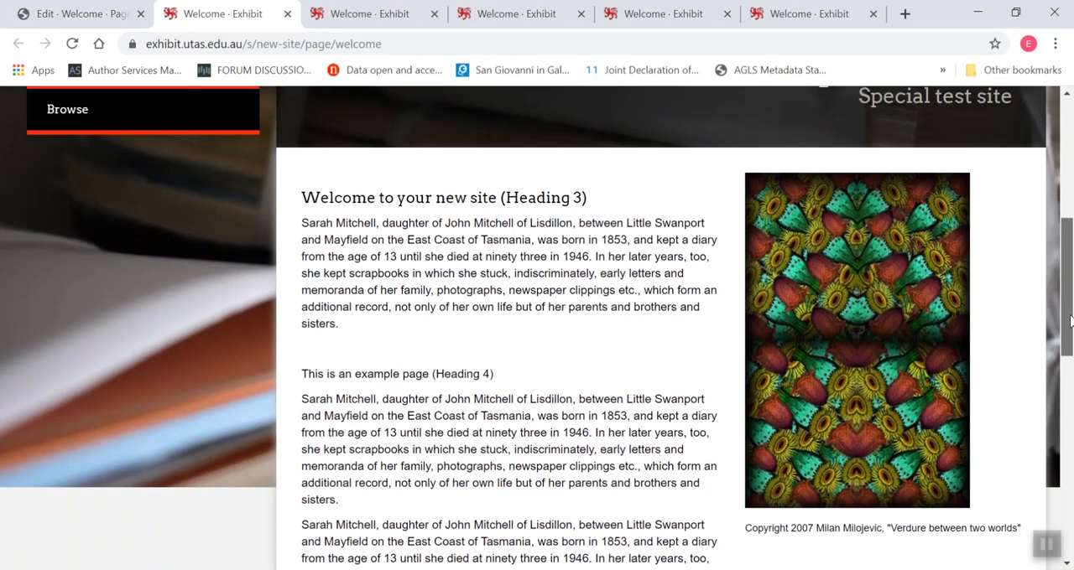
scroll(down, 3)
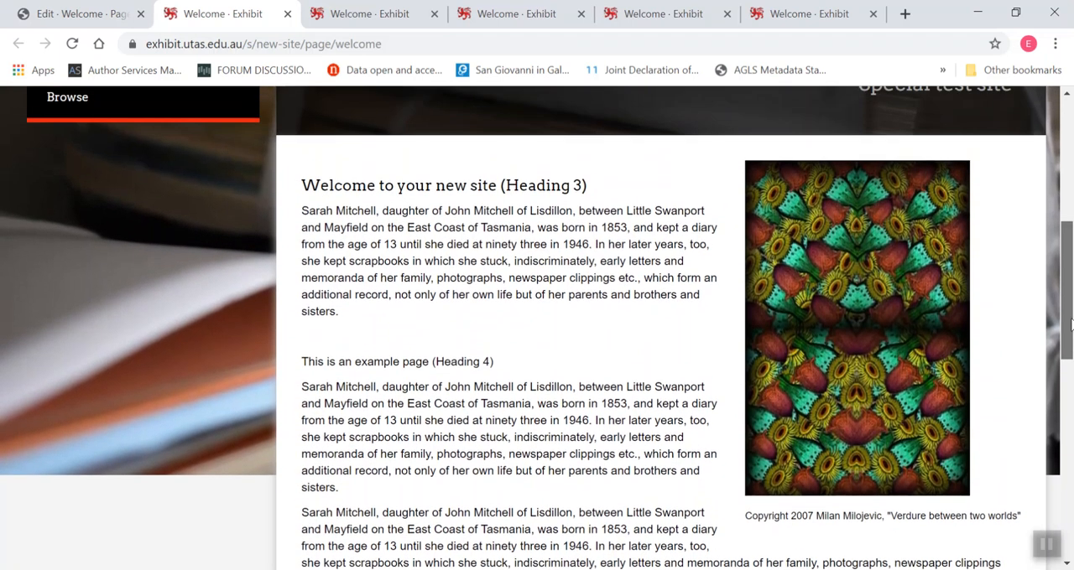
scroll(up, 3)
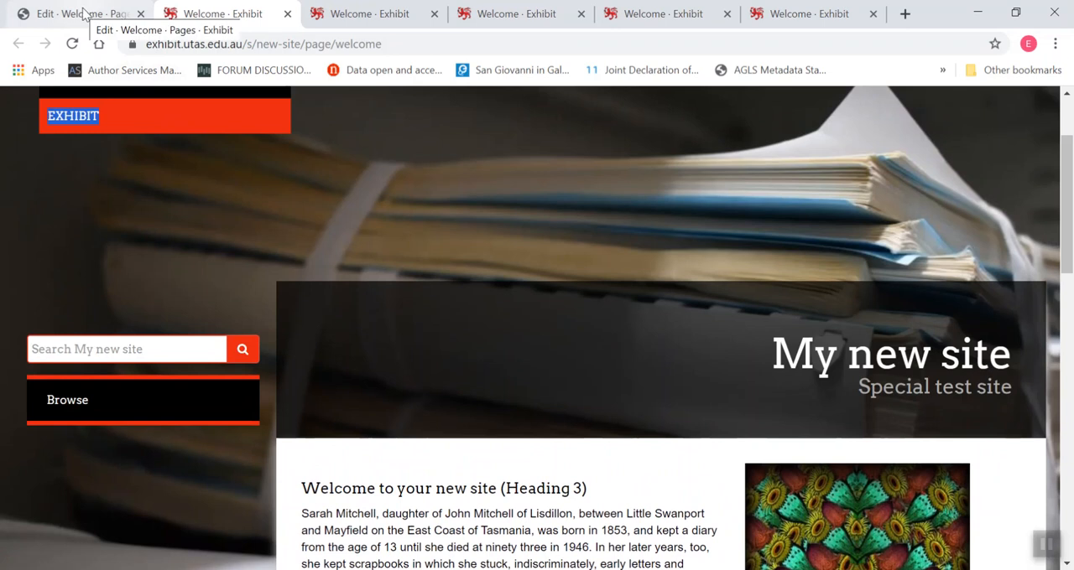
mouse_move(81, 18)
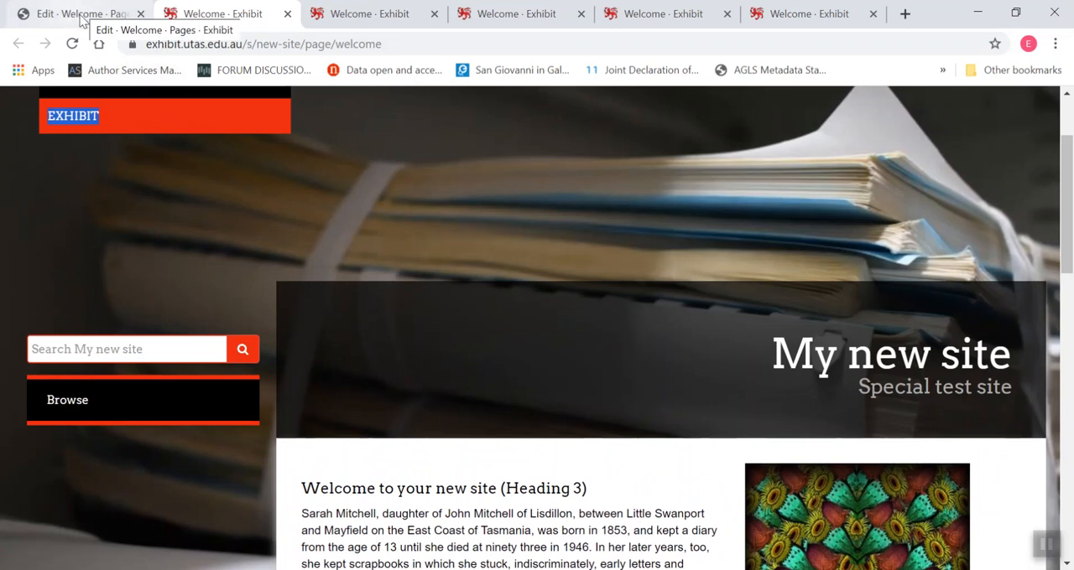